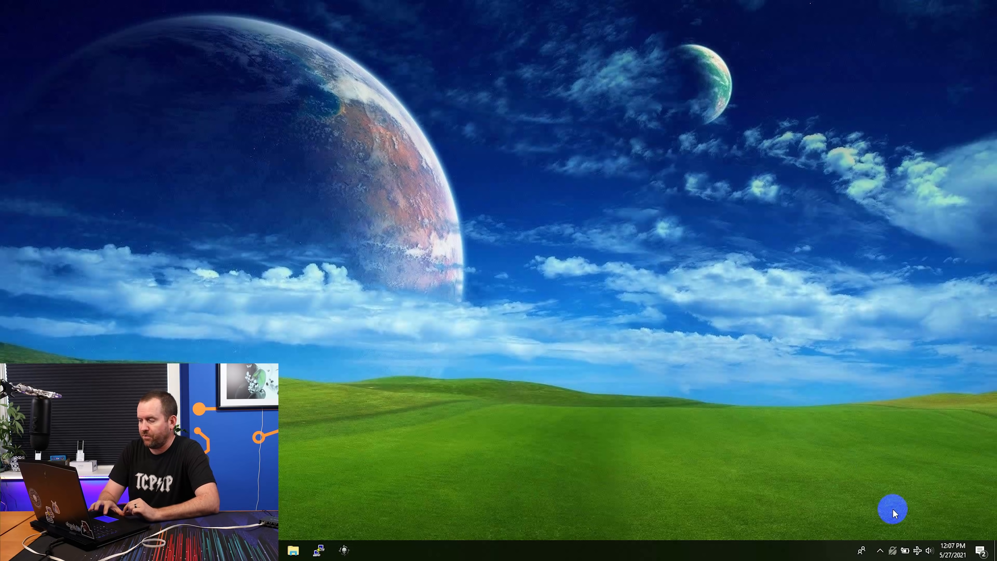
mouse_move(919, 550)
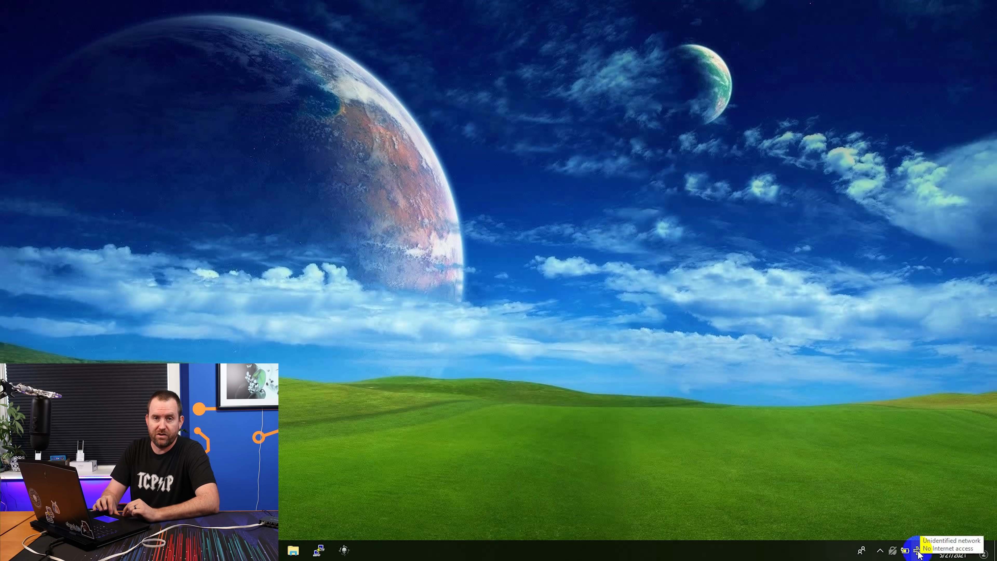
Reach the Ethernet adapter's IPv4 properties, still on automatic addressing
right_click(918, 550)
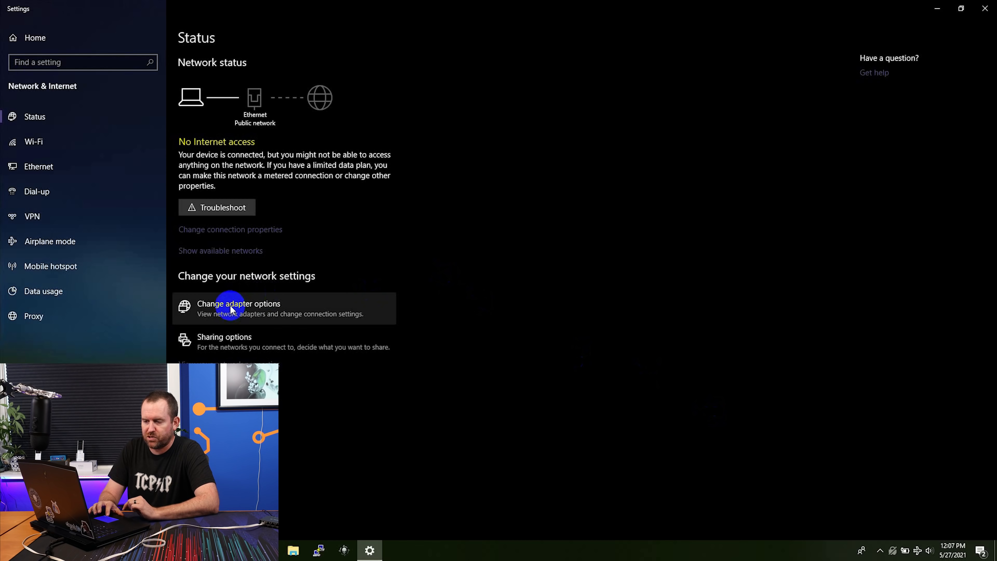
click(239, 308)
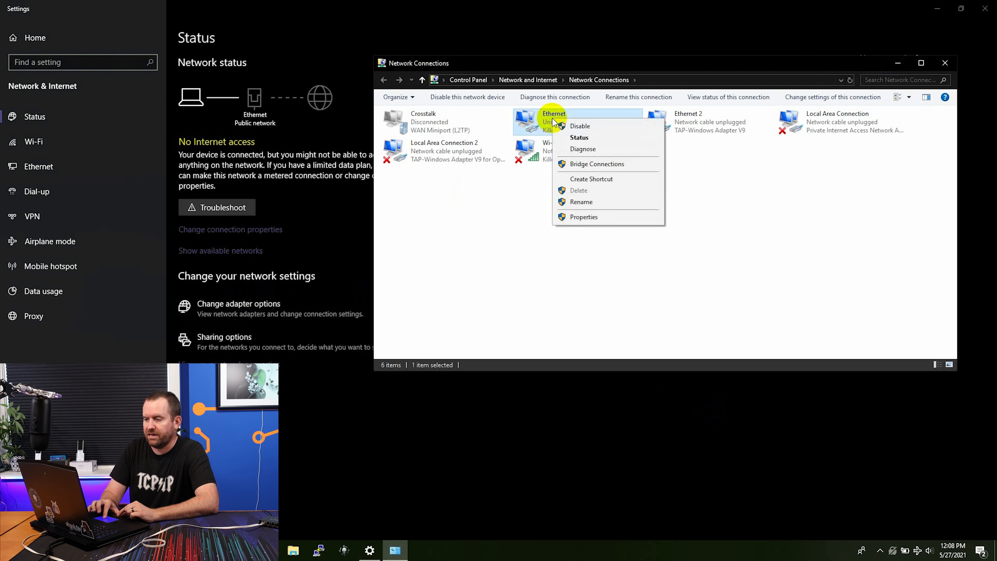
click(583, 217)
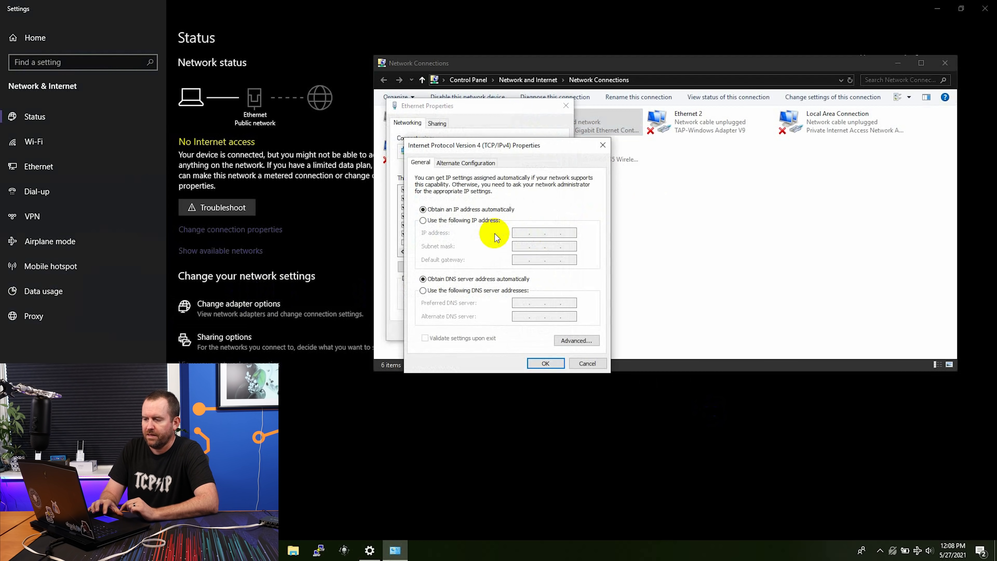
Give the adapter static address 192.168.1.2 / 255.255.255.0, gateway 192.168.1.1, DNS 1.1.1.1
click(423, 220)
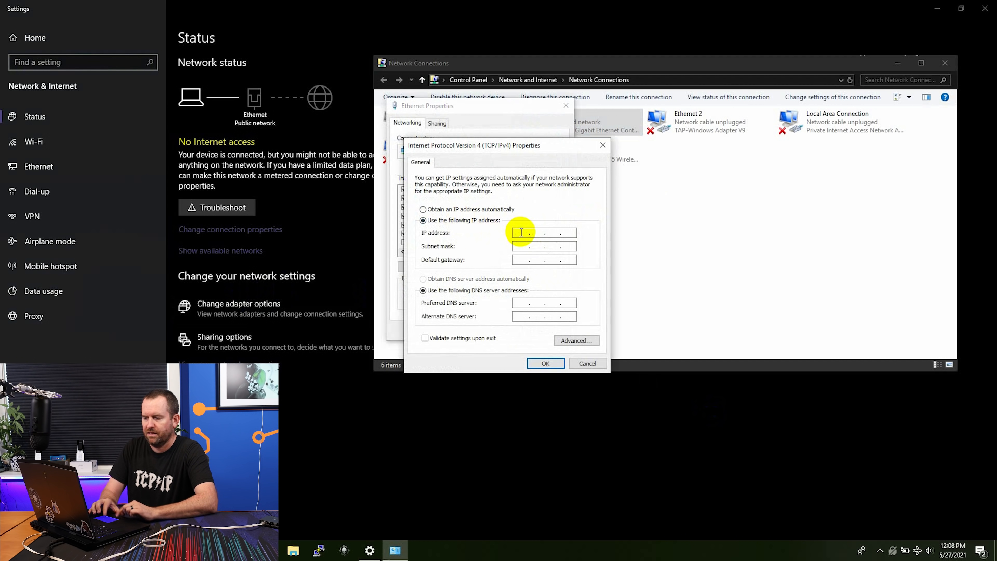
text(192)
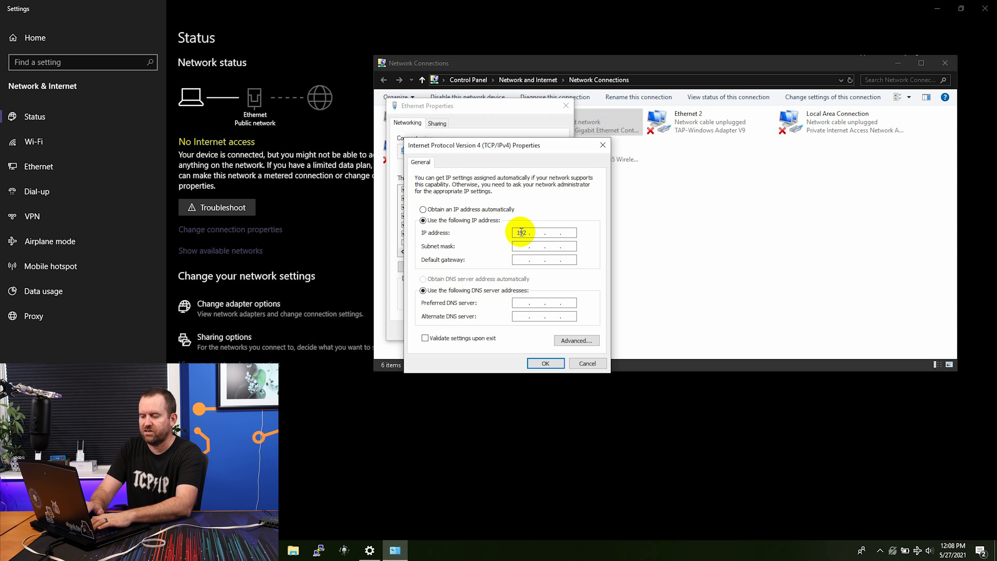
text(168.1)
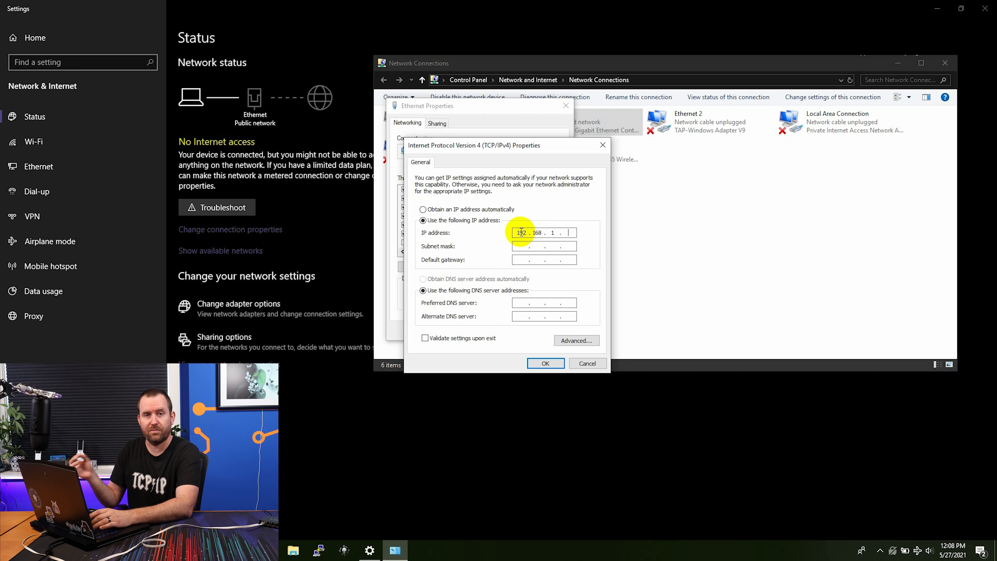
text(2)
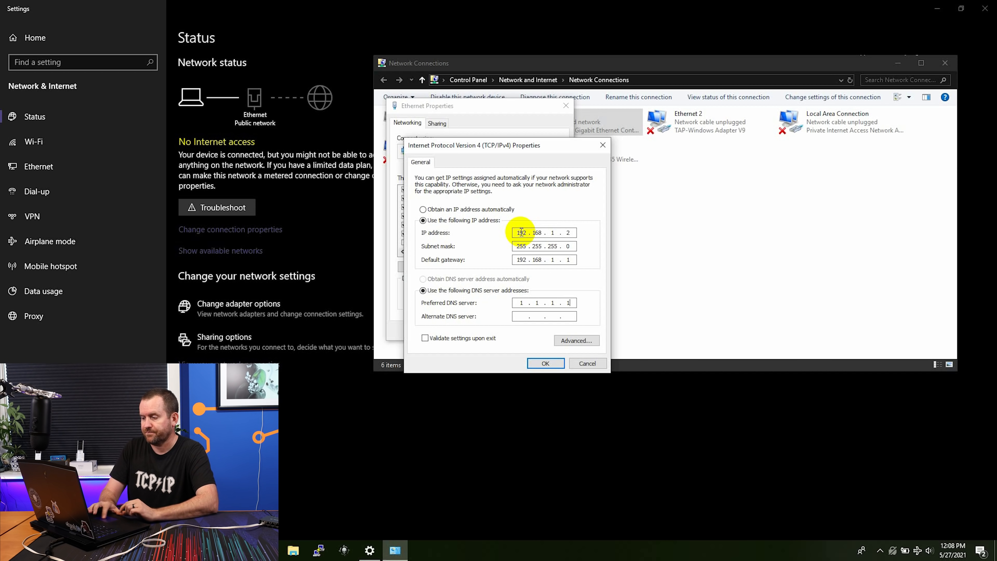
click(544, 363)
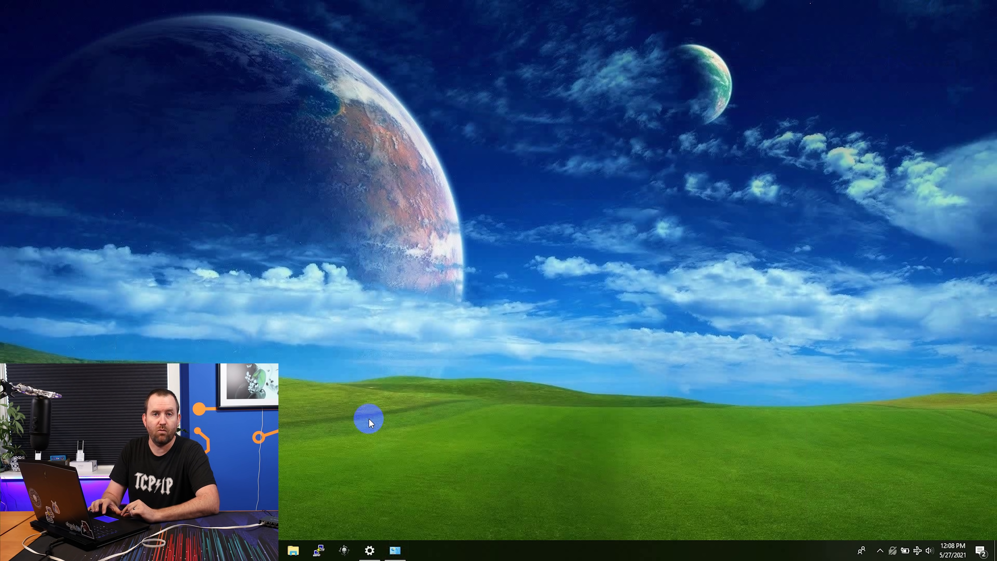
click(344, 550)
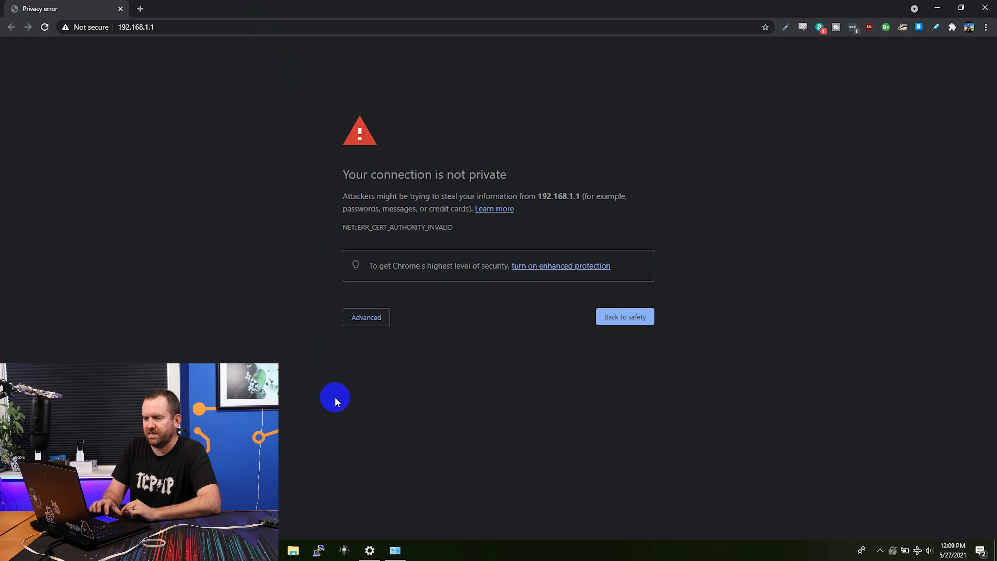
click(366, 317)
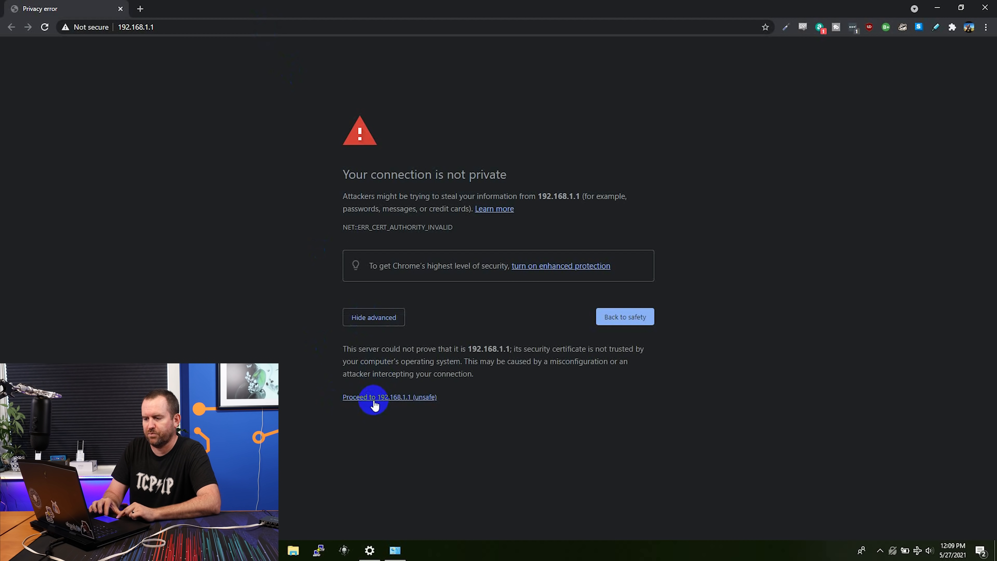
click(389, 397)
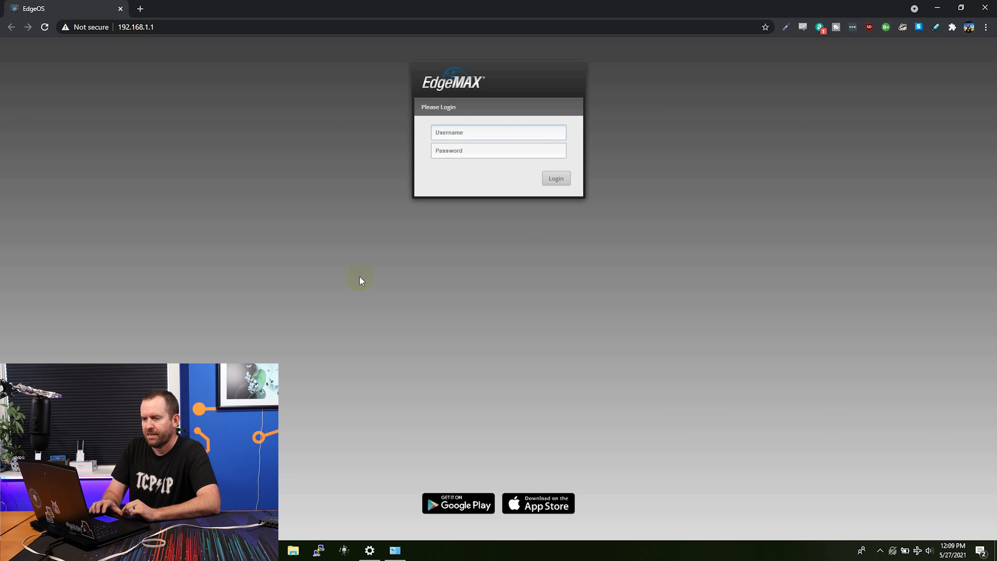
click(555, 178)
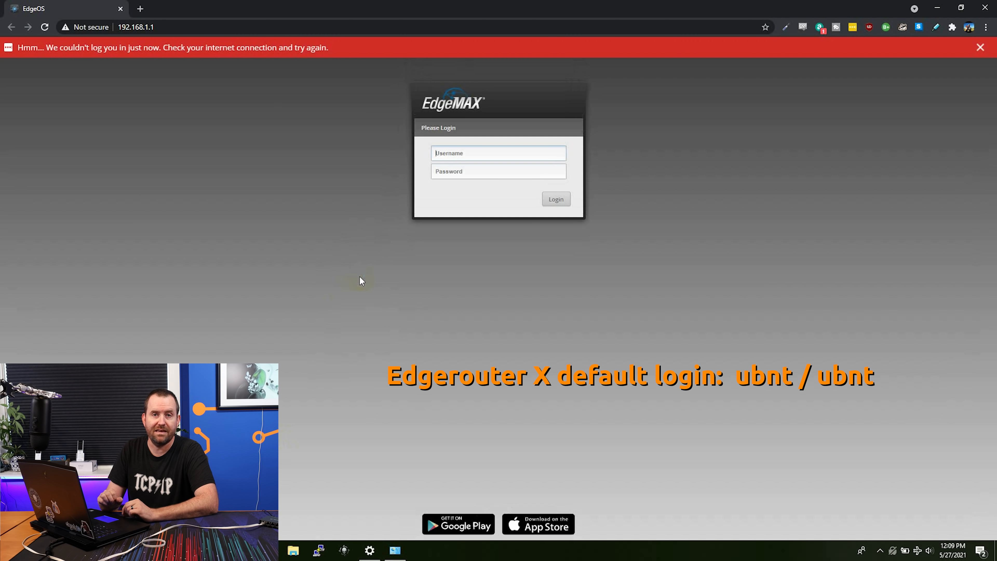
click(555, 199)
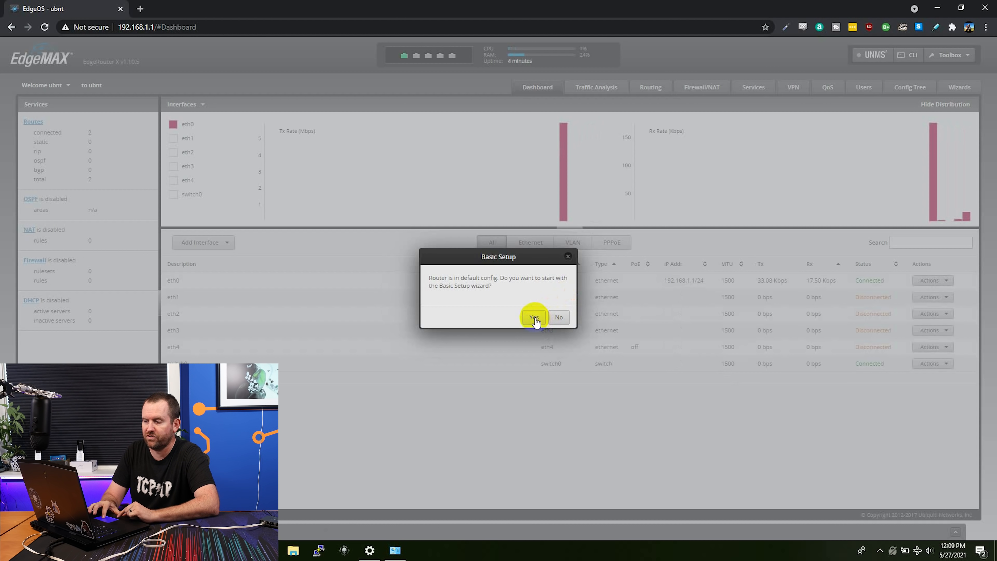
Start the WAN+2LAN2 wizard with eth0 on DHCP and reach the LAN port settings
click(534, 317)
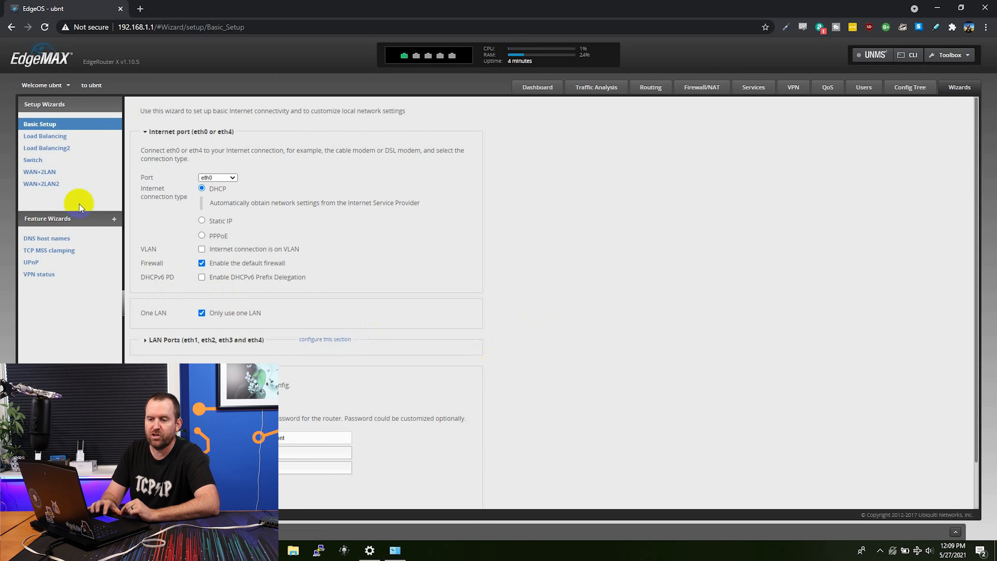
mouse_move(41, 187)
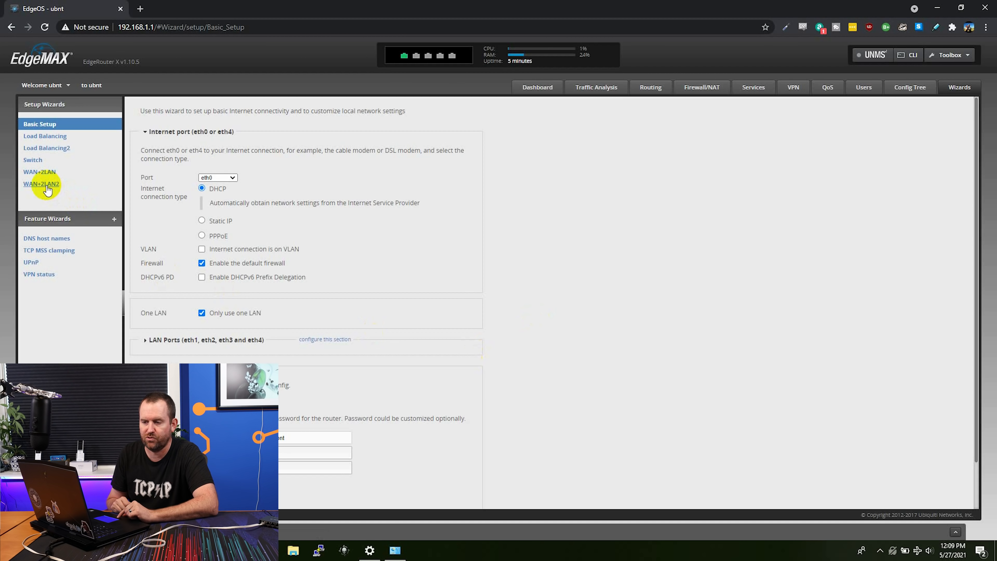
click(41, 184)
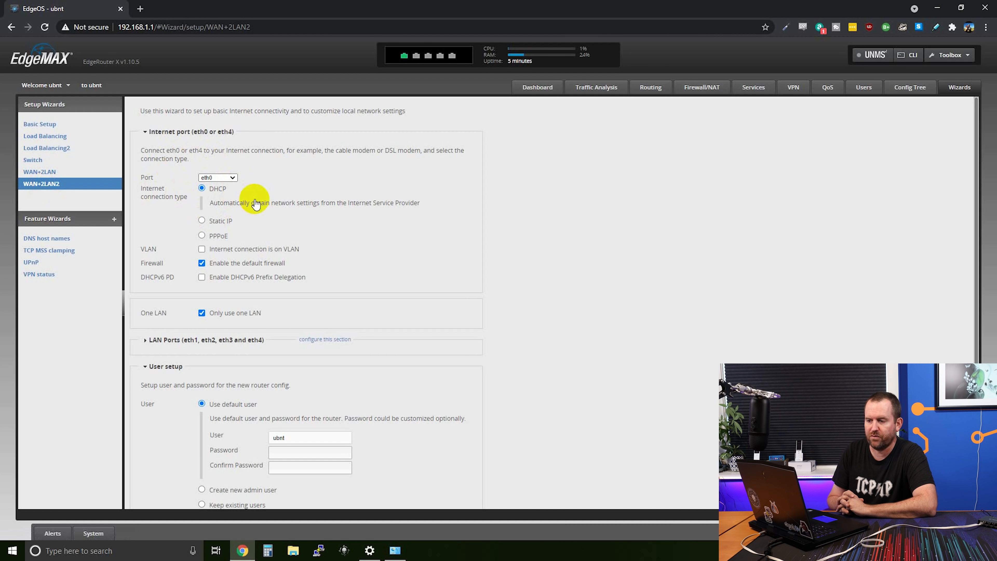
mouse_move(229, 218)
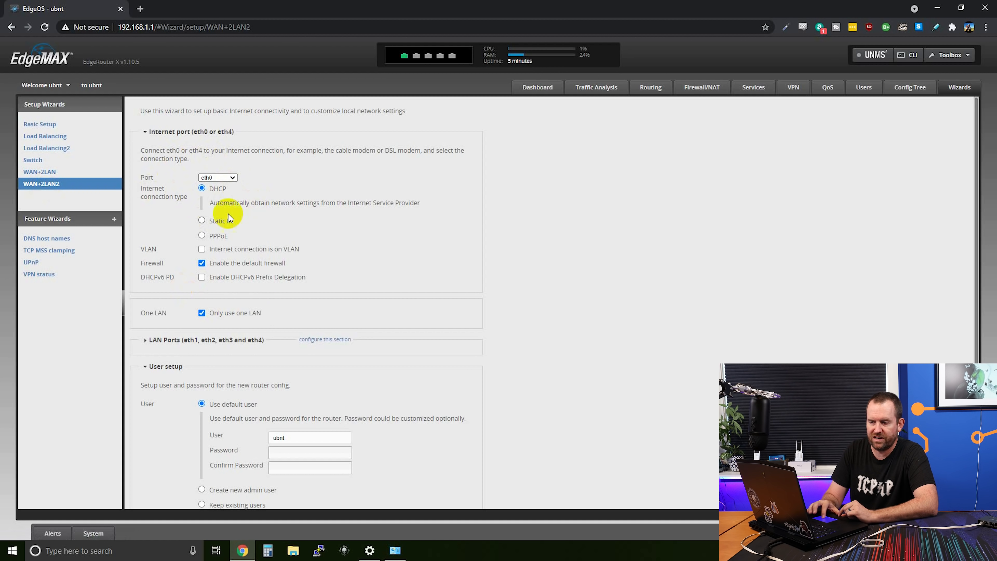
mouse_move(316, 261)
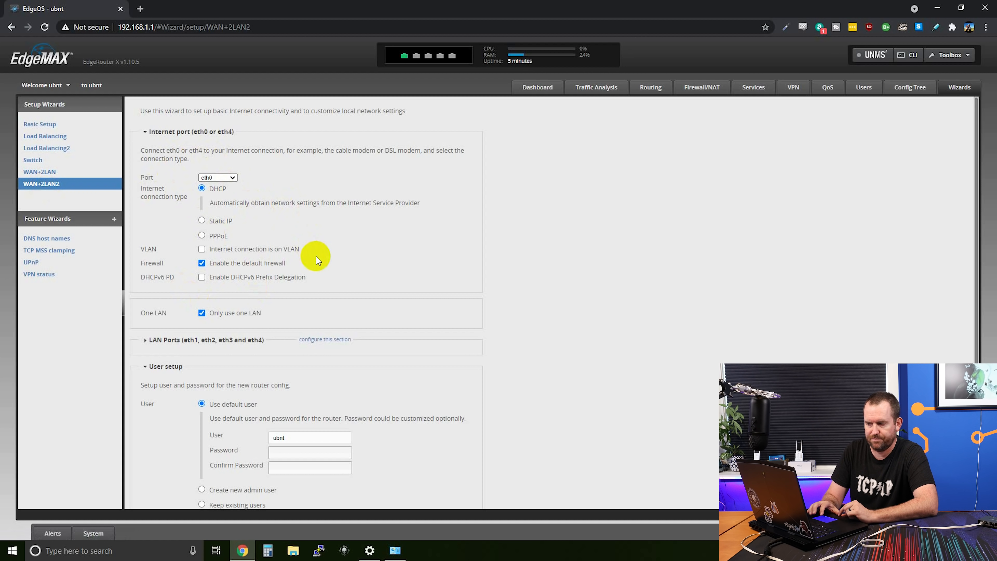
scroll(down, 3)
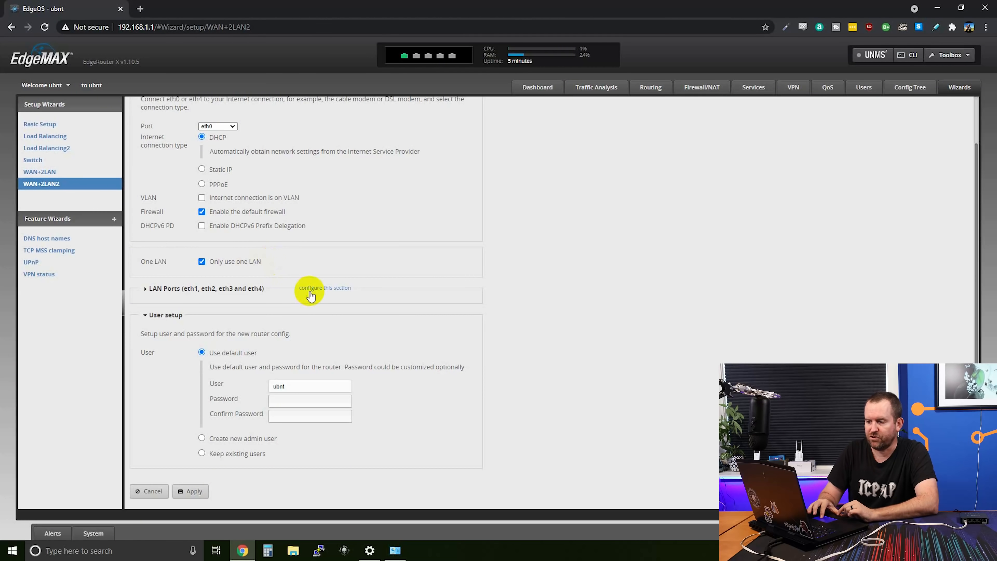
click(310, 287)
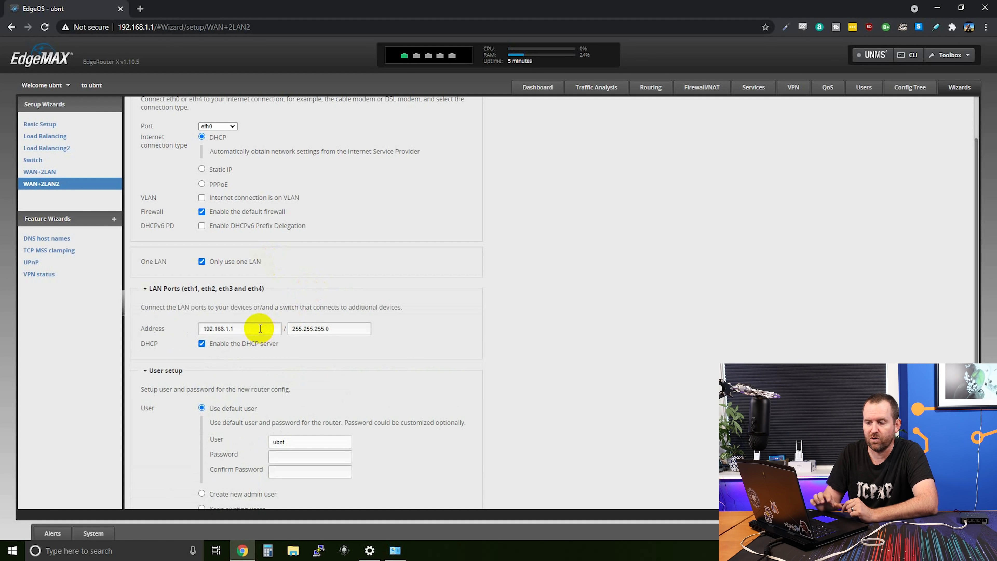
mouse_move(516, 354)
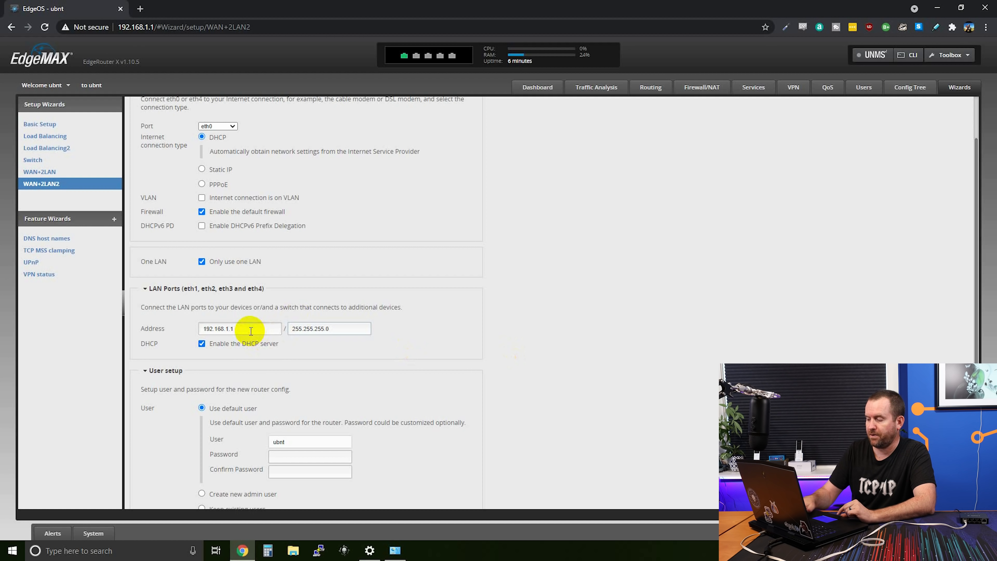
Set the LAN address to 192.168.42.1 with DHCP server kept on and begin the user password
text(192.168.42.1)
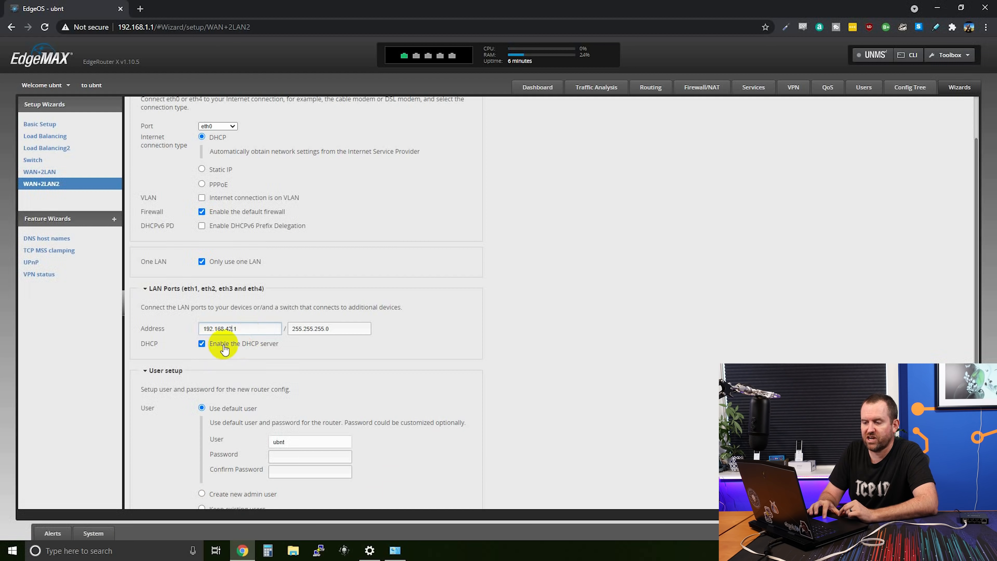
mouse_move(496, 391)
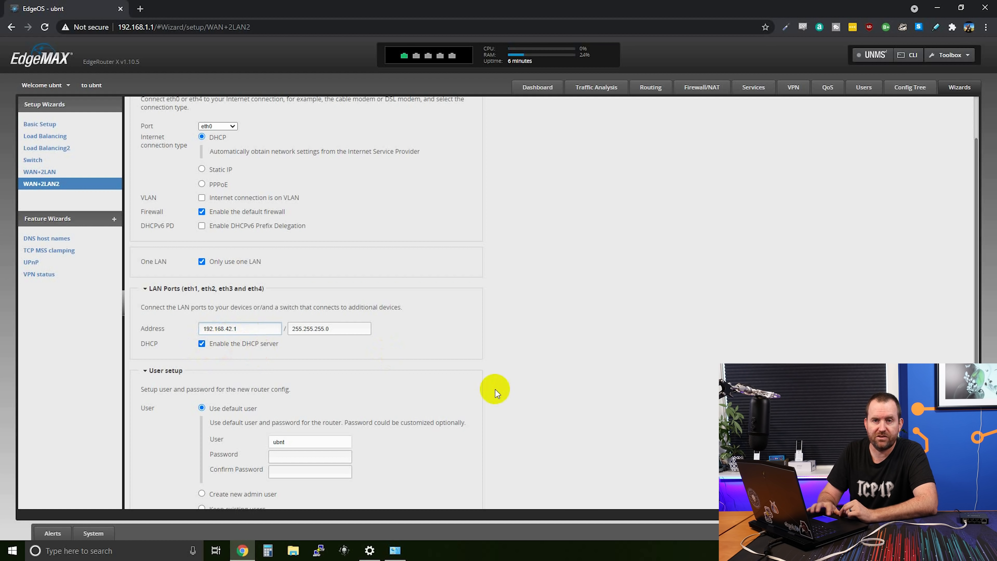
scroll(down, 3)
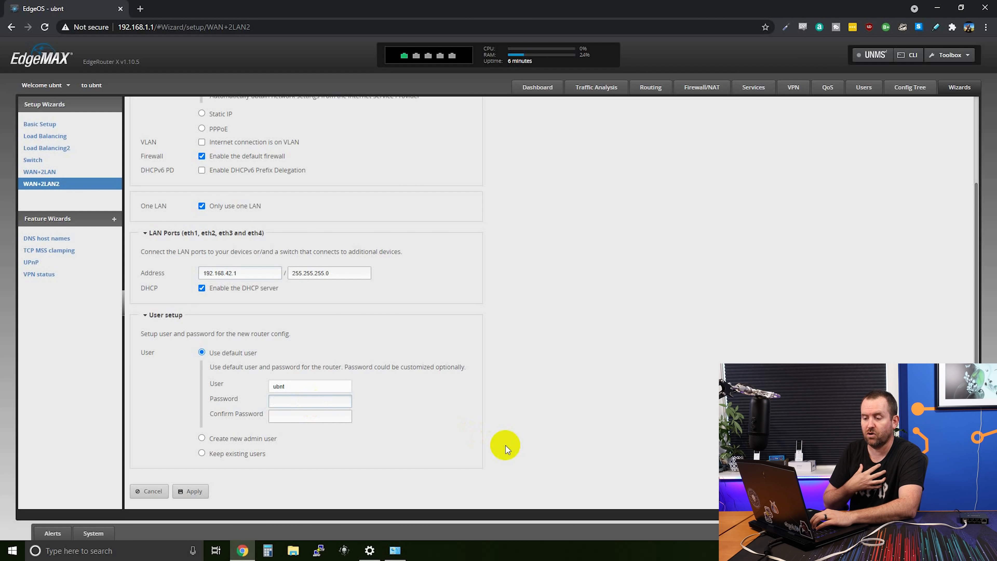
click(310, 400)
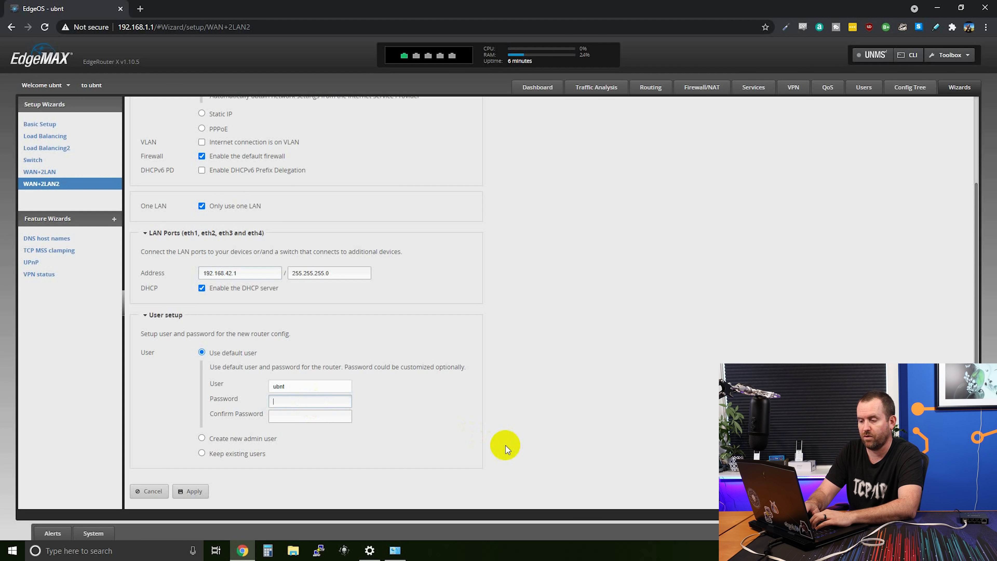
Apply the wizard configuration and reboot the router onto its new address
click(190, 491)
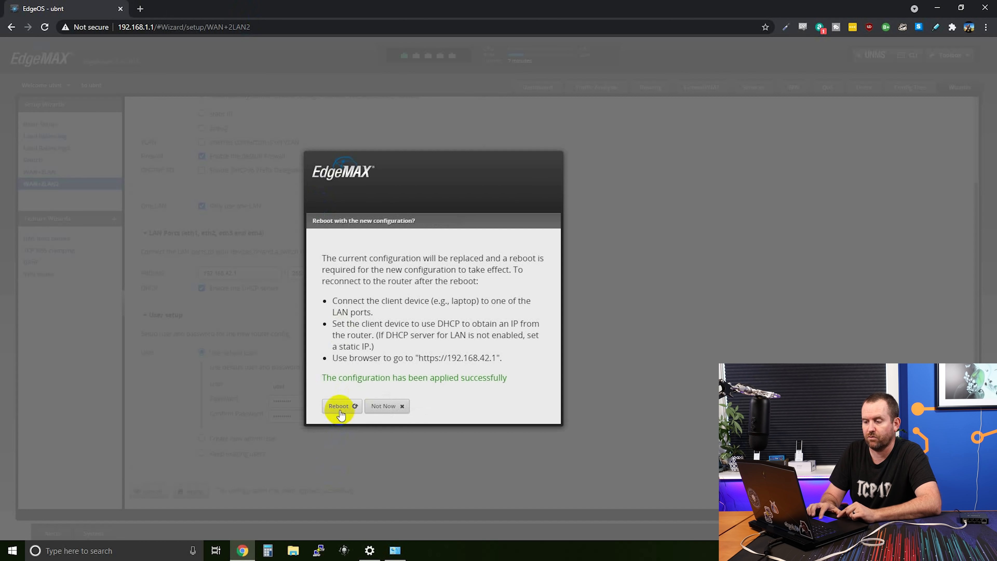
click(339, 406)
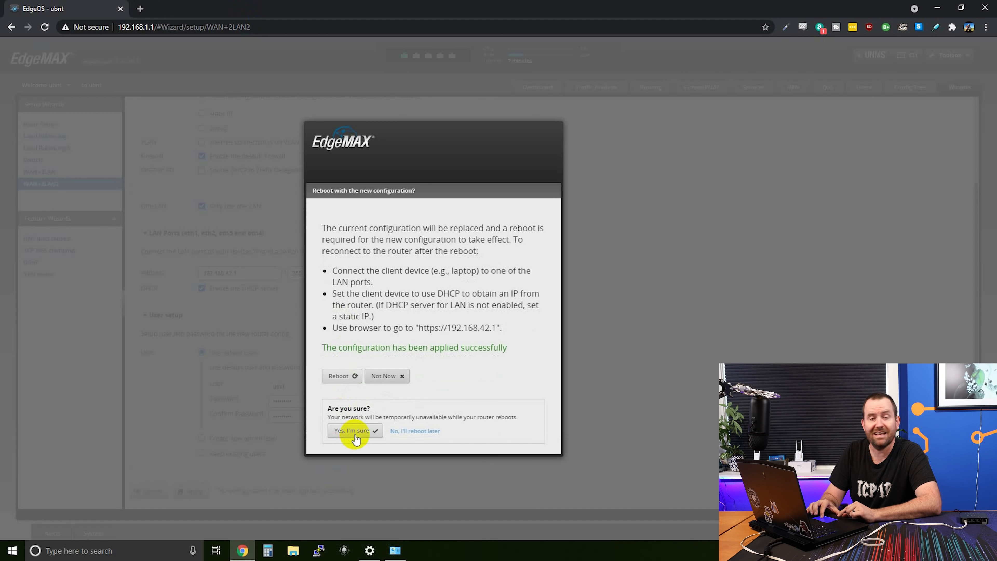
click(354, 431)
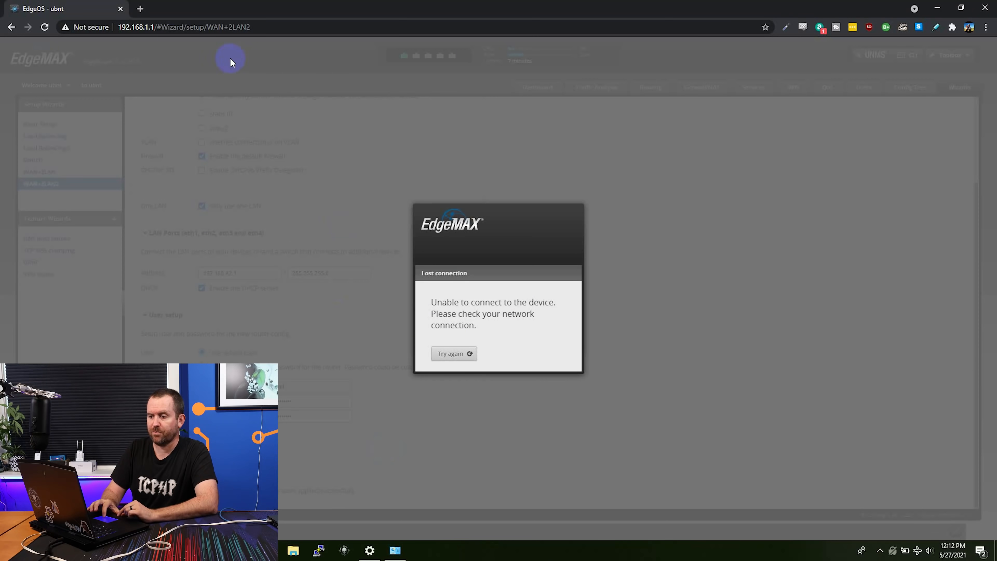
Return to the Ethernet adapter's IPv4 properties in Network Connections
click(197, 26)
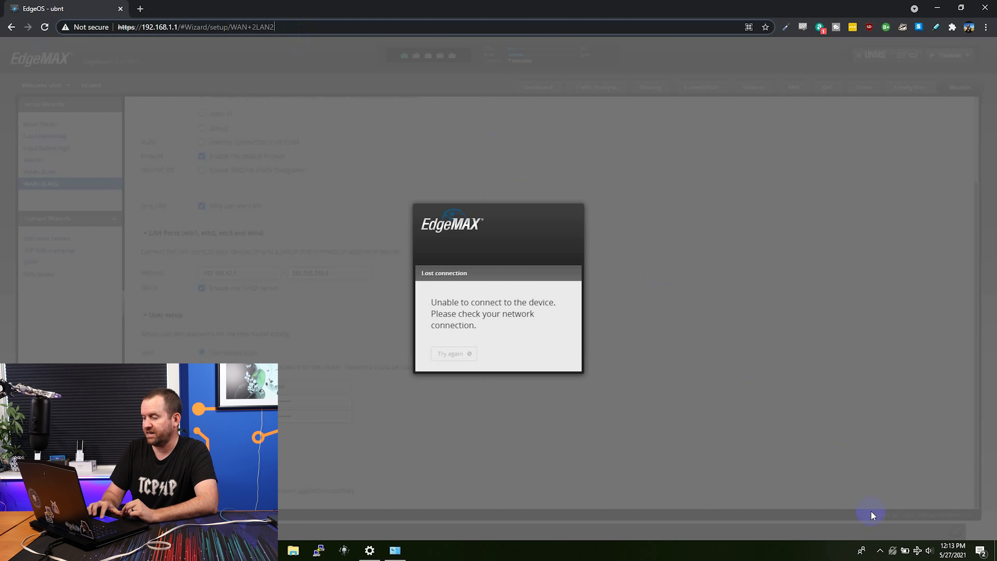
right_click(917, 550)
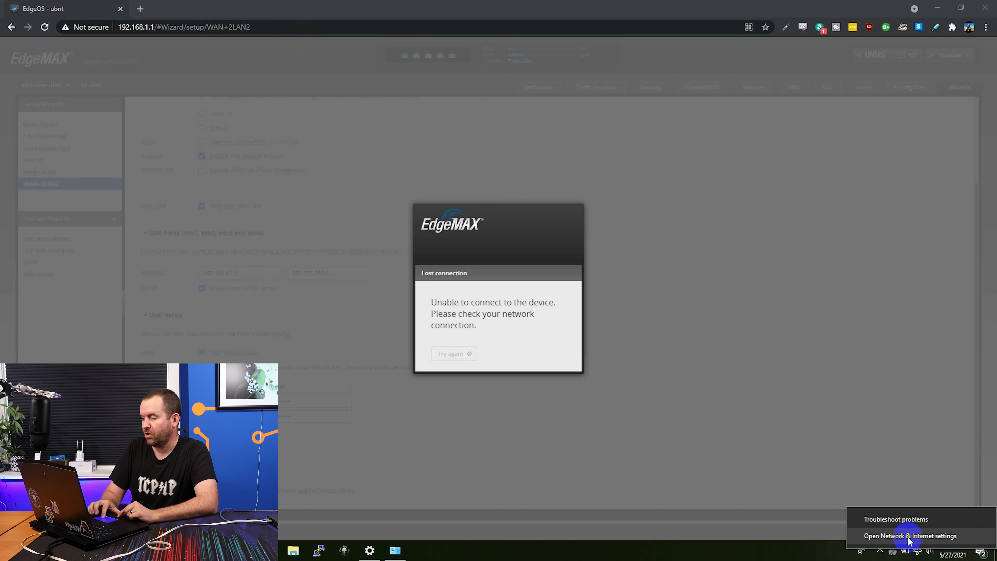
click(909, 536)
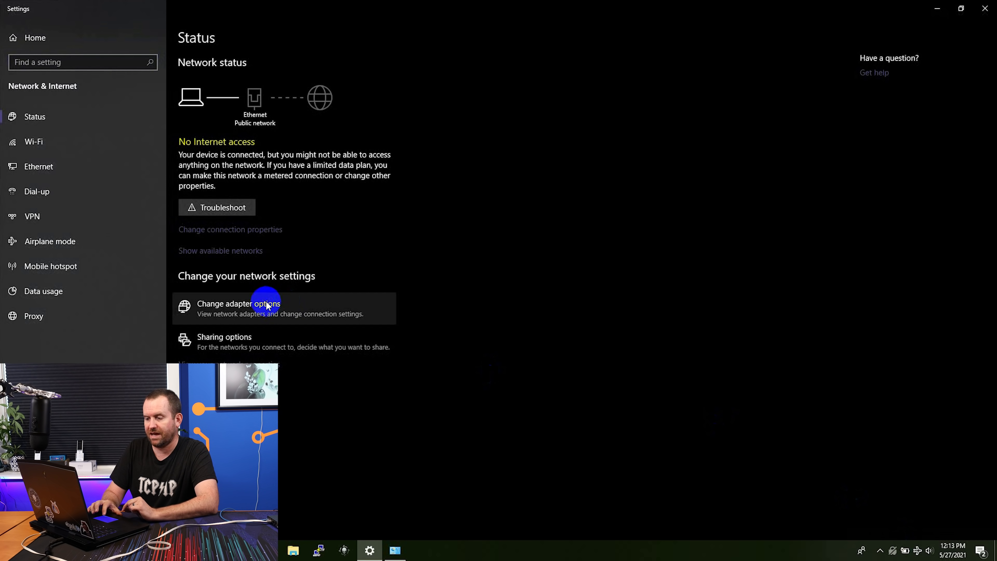
click(237, 303)
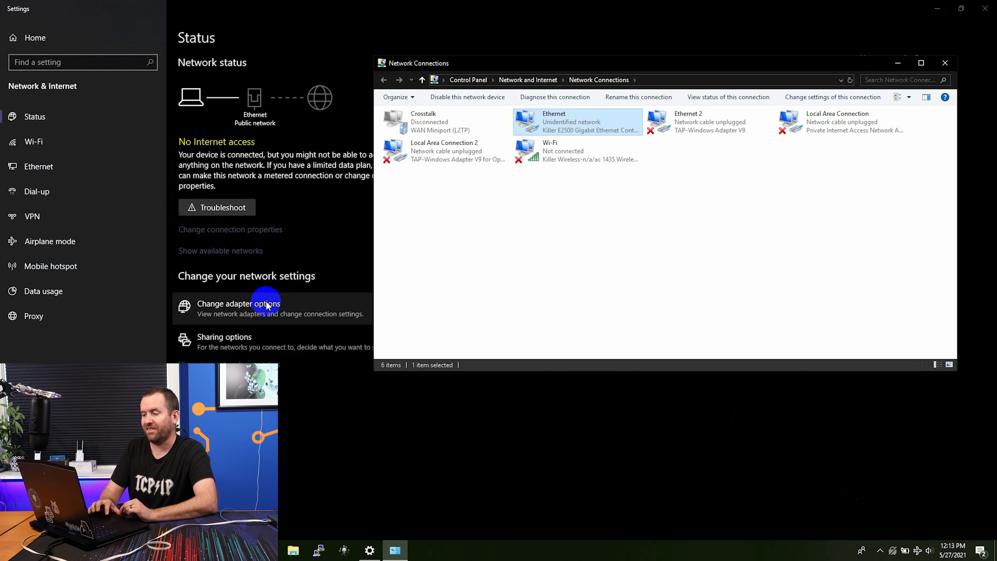
right_click(553, 121)
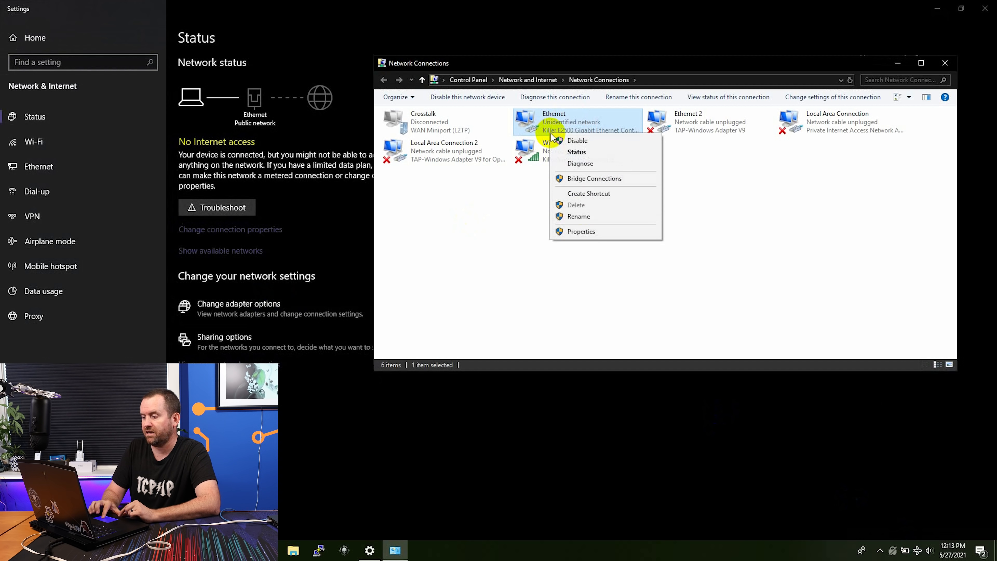
click(581, 231)
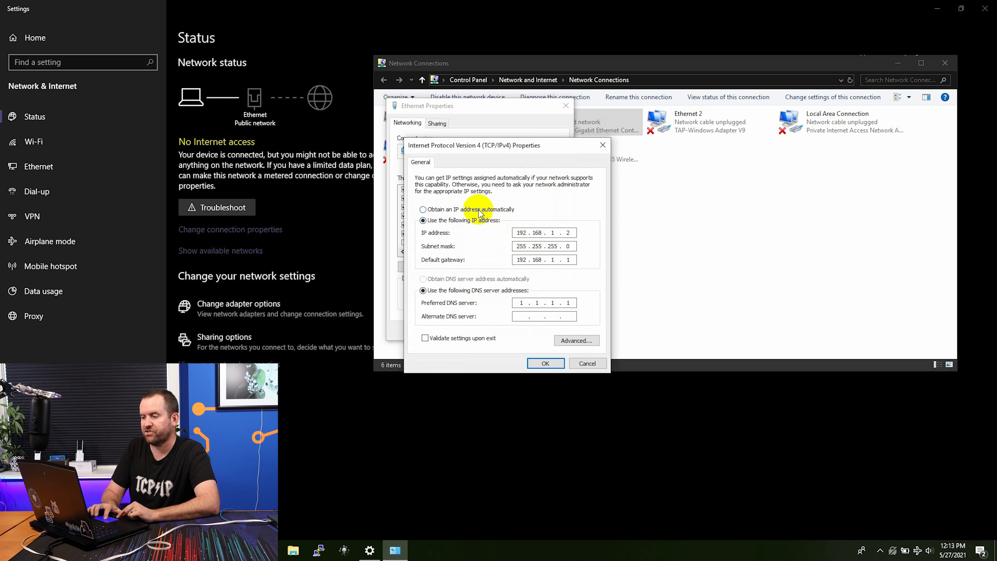
Put the adapter back on automatic IP and DNS and close its properties
click(422, 209)
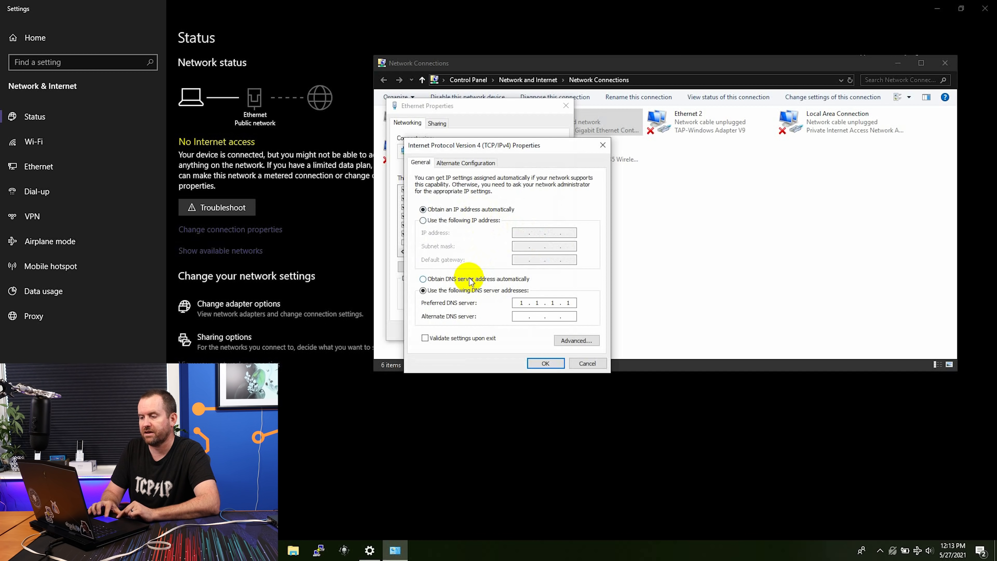
click(422, 278)
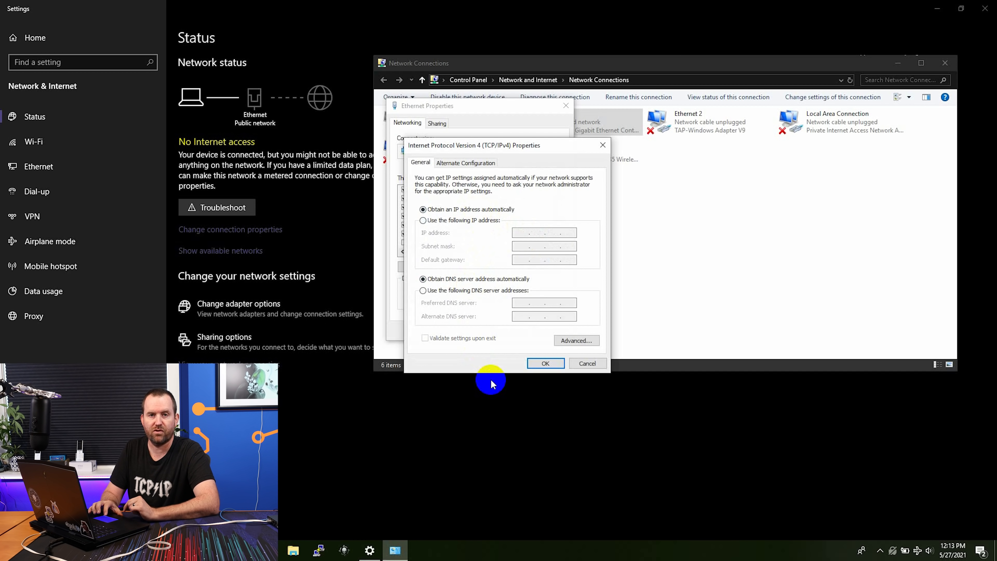
click(546, 363)
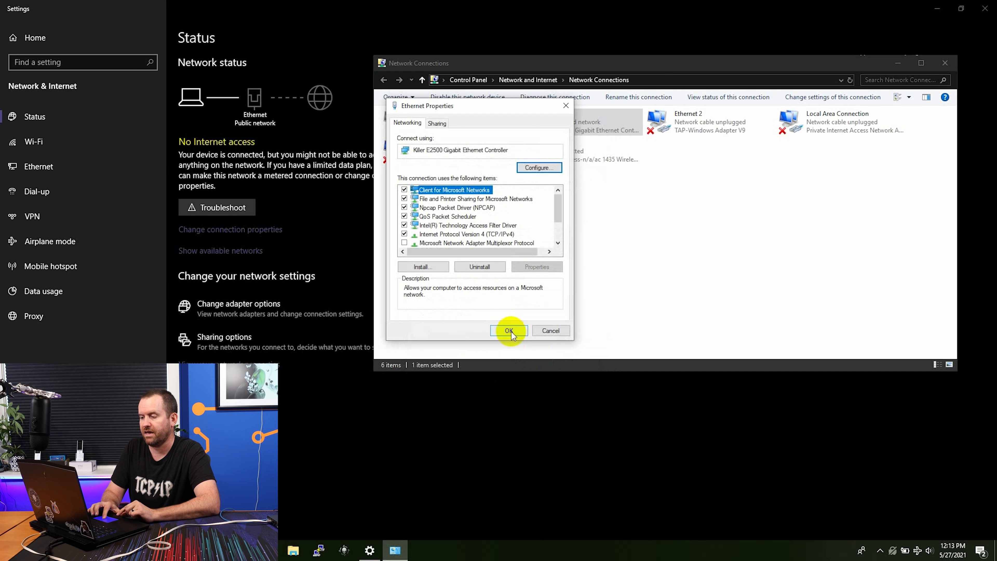
click(509, 331)
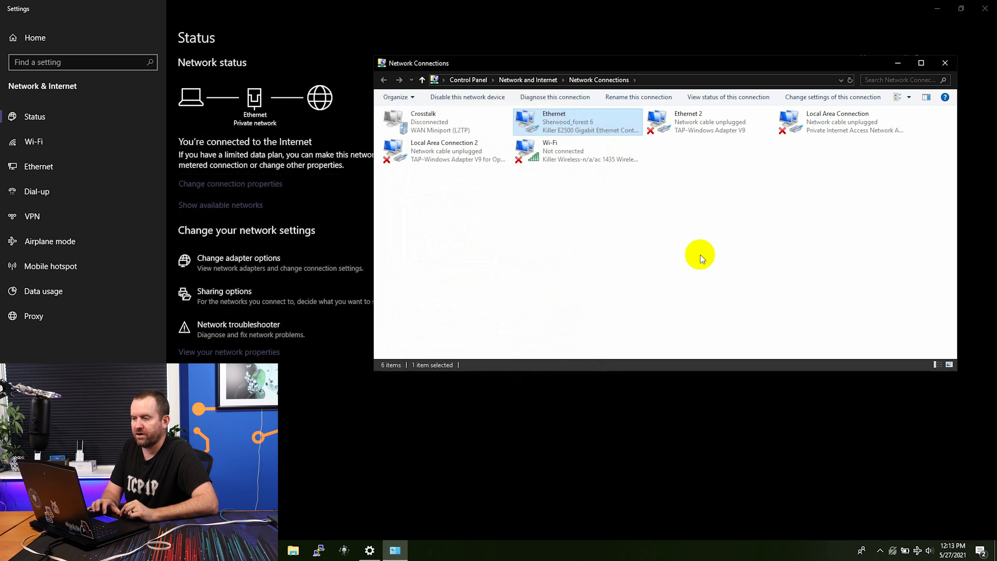
mouse_move(377, 492)
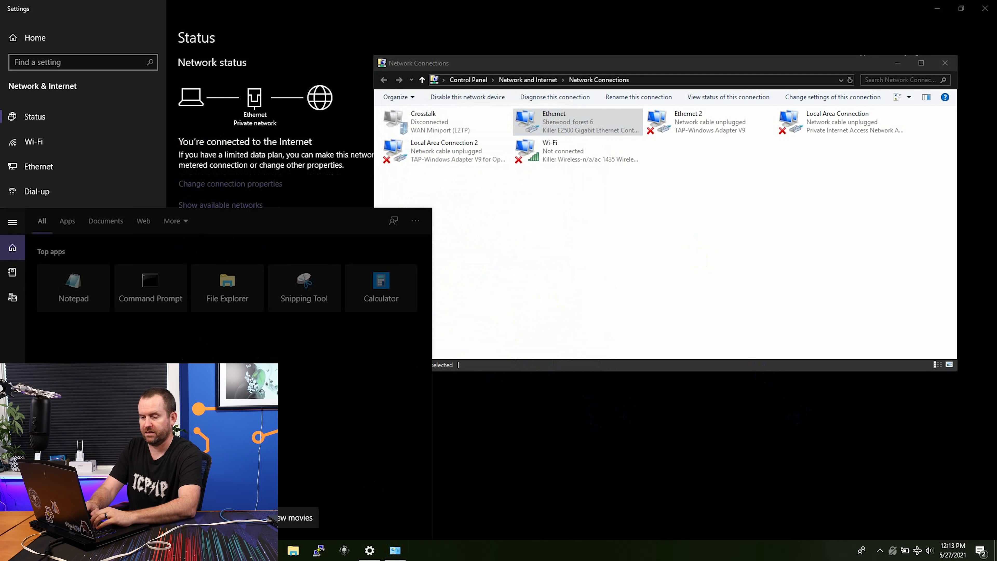
Ping 192.168.42.1 with no loss, then ping 1.1.1.1 from Command Prompt
click(150, 286)
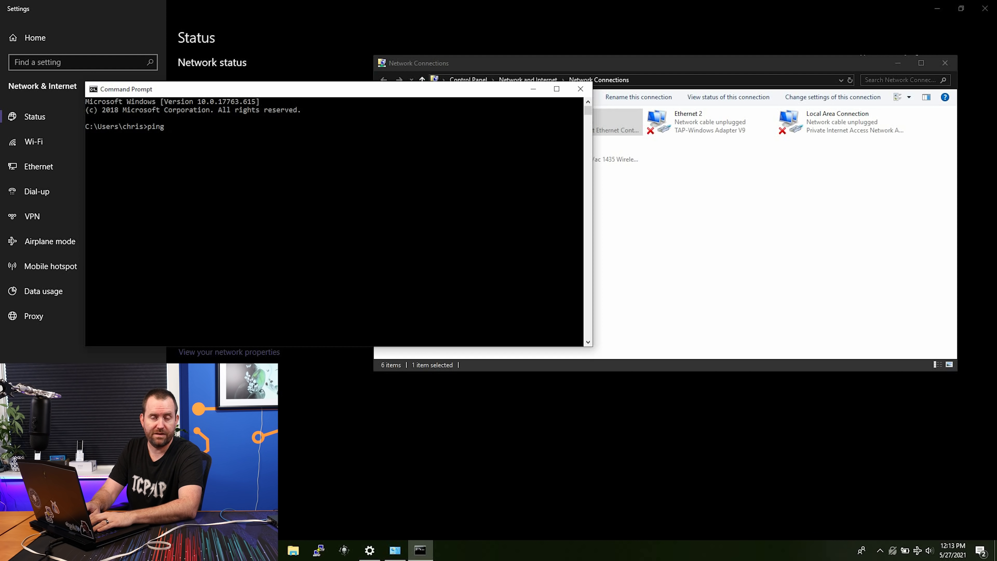
text(192.168.42.)
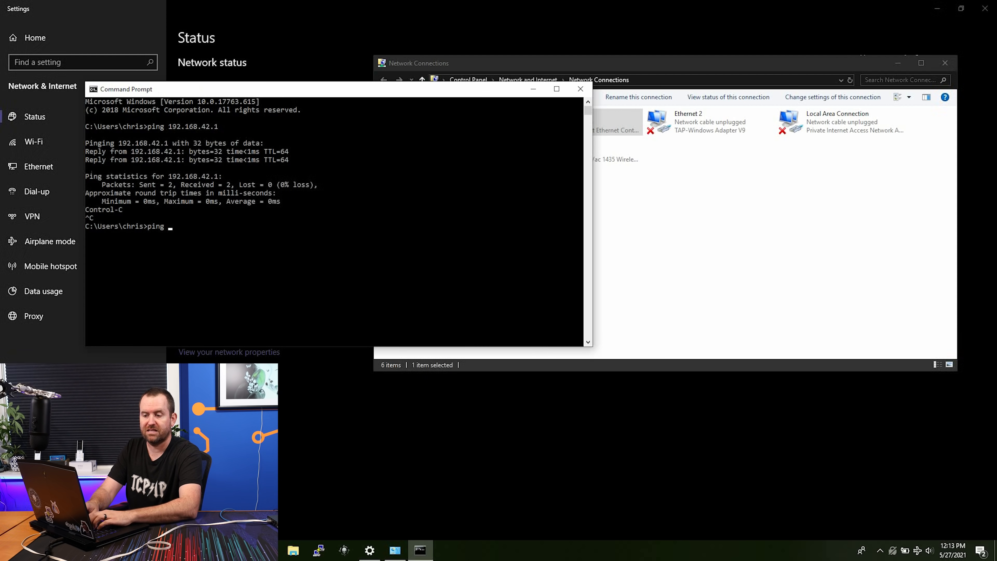
text(1.1.1/#Wizard/setup/WAN+2LAN2)
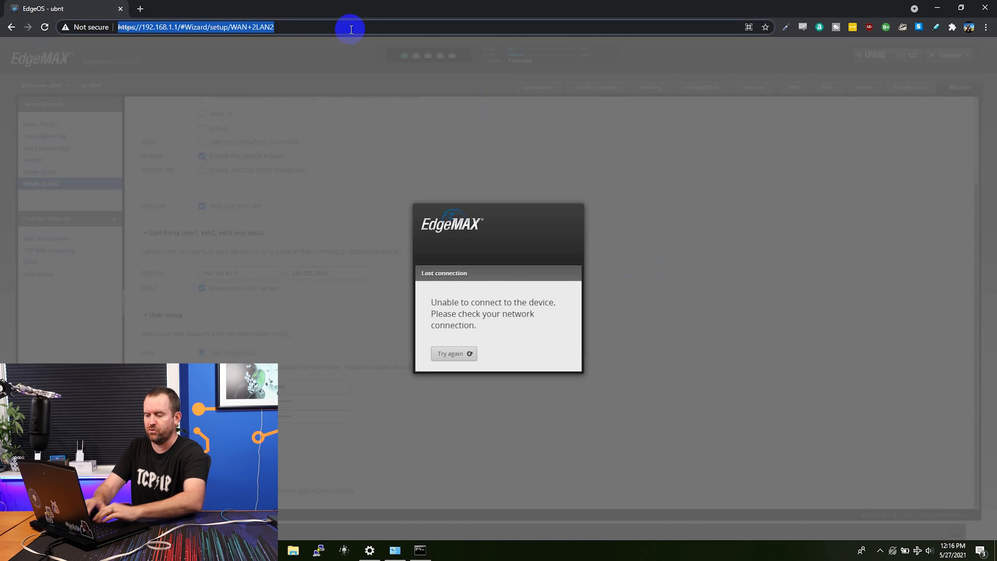
Browse to the router's new address past the certificate warning and begin logging in
text(192.168.100.1)
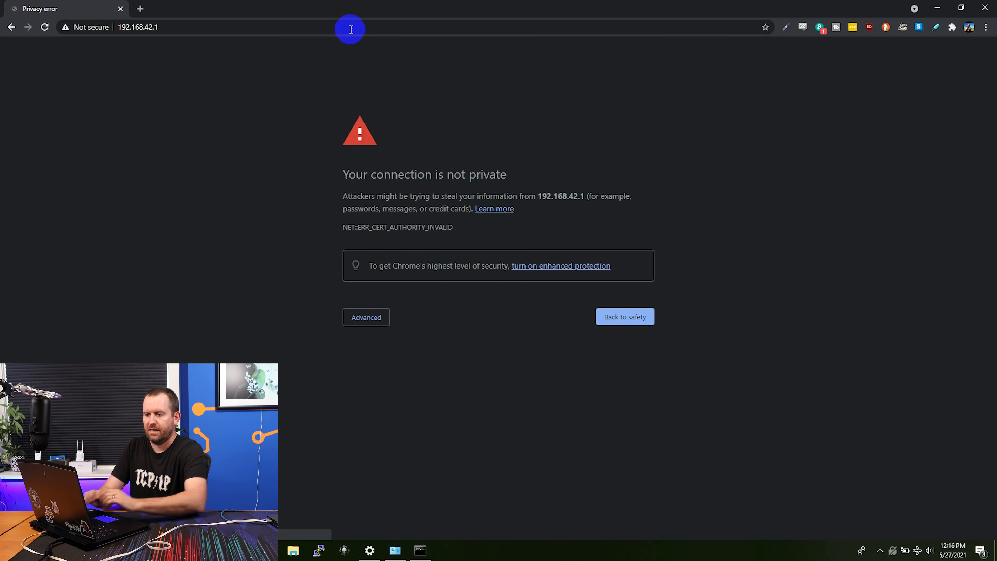
click(366, 316)
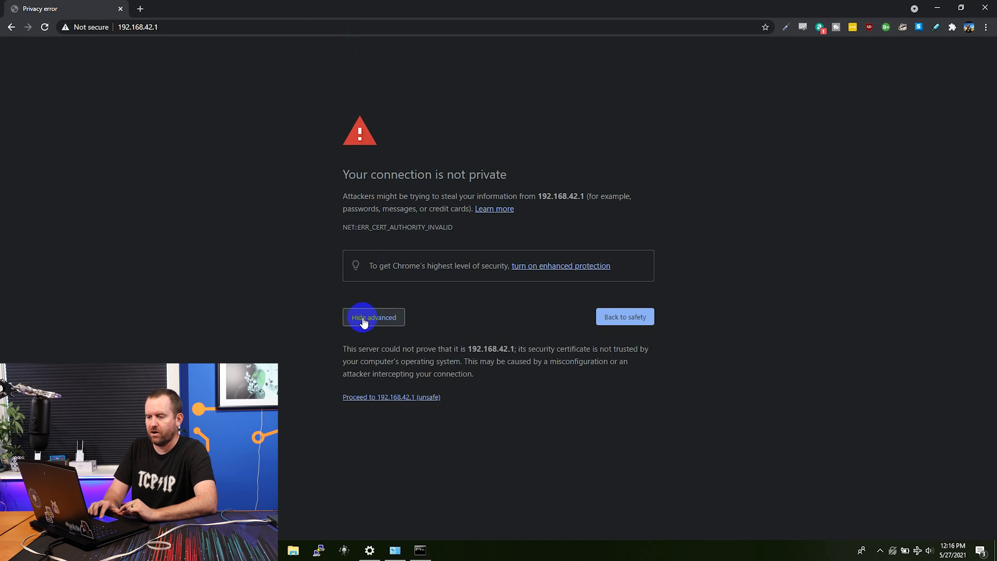
click(391, 397)
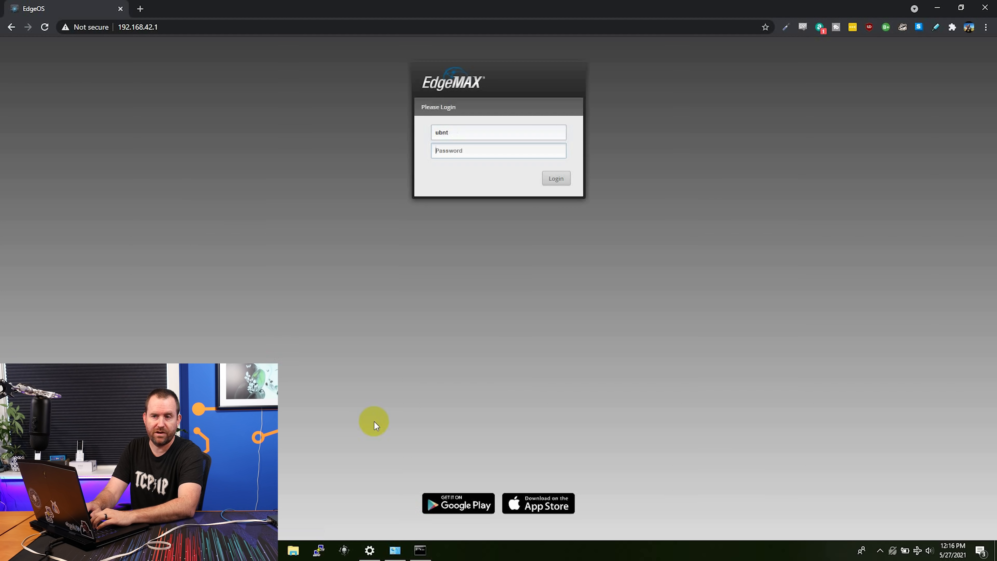
click(555, 178)
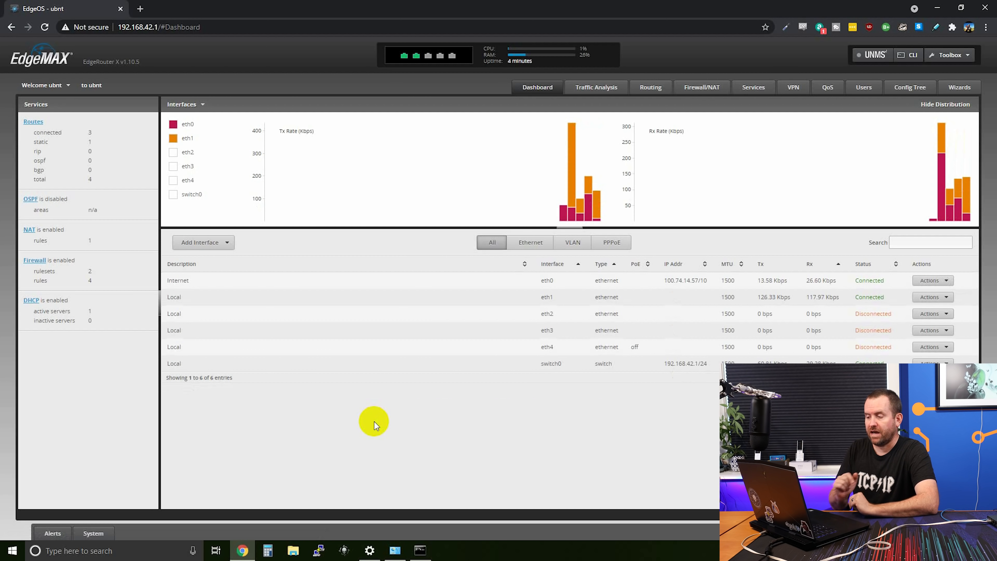
mouse_move(676, 300)
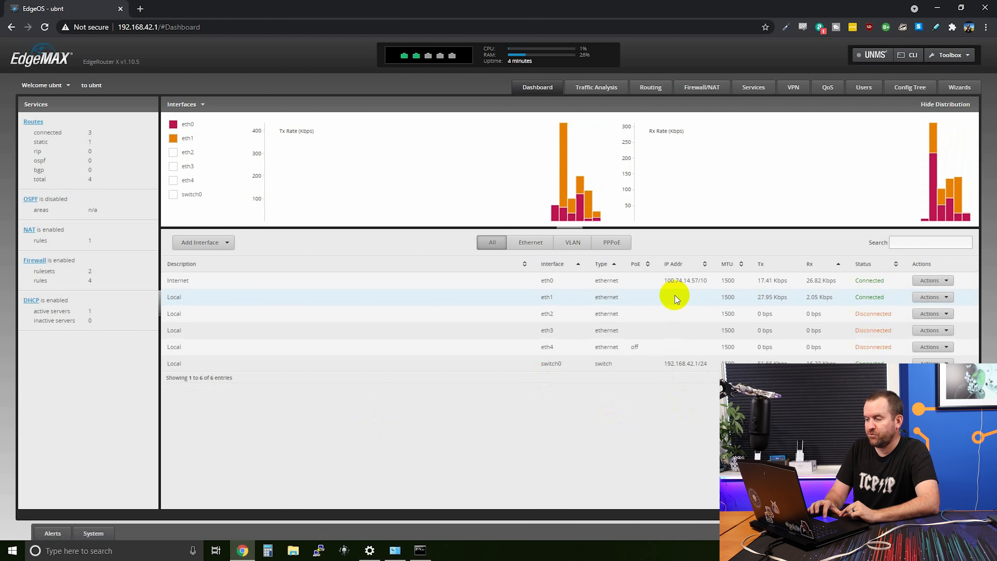
double_click(685, 280)
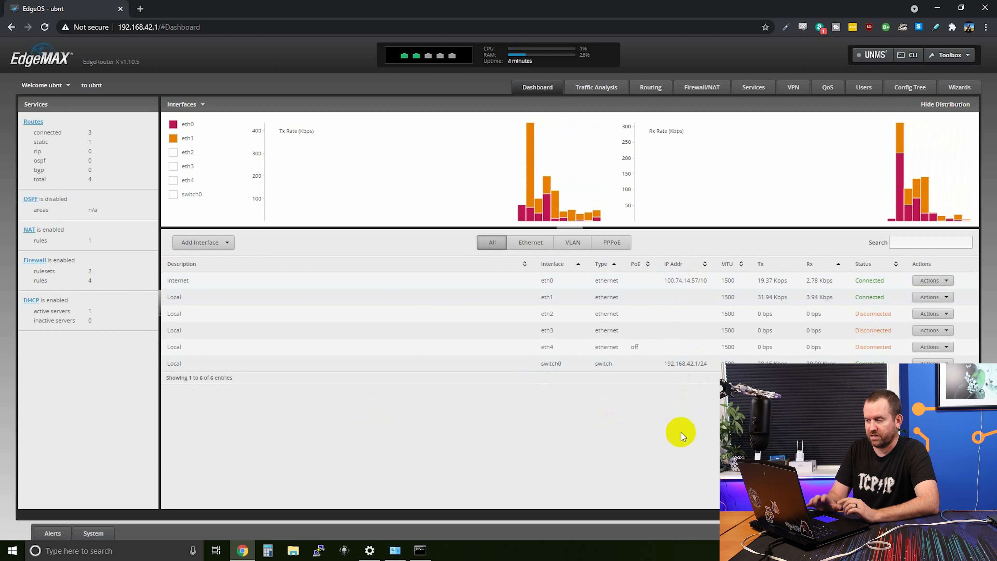
mouse_move(515, 448)
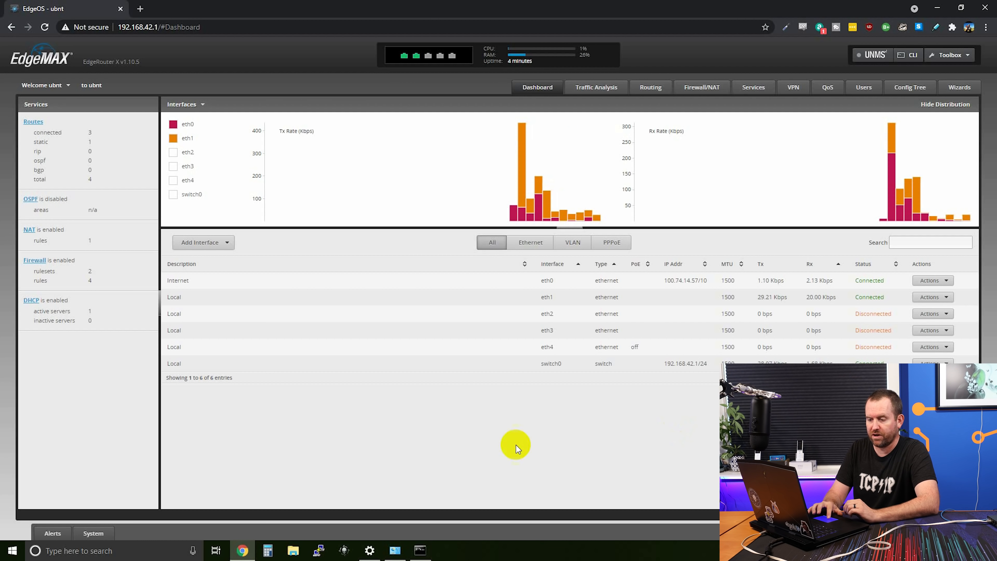
mouse_move(216, 441)
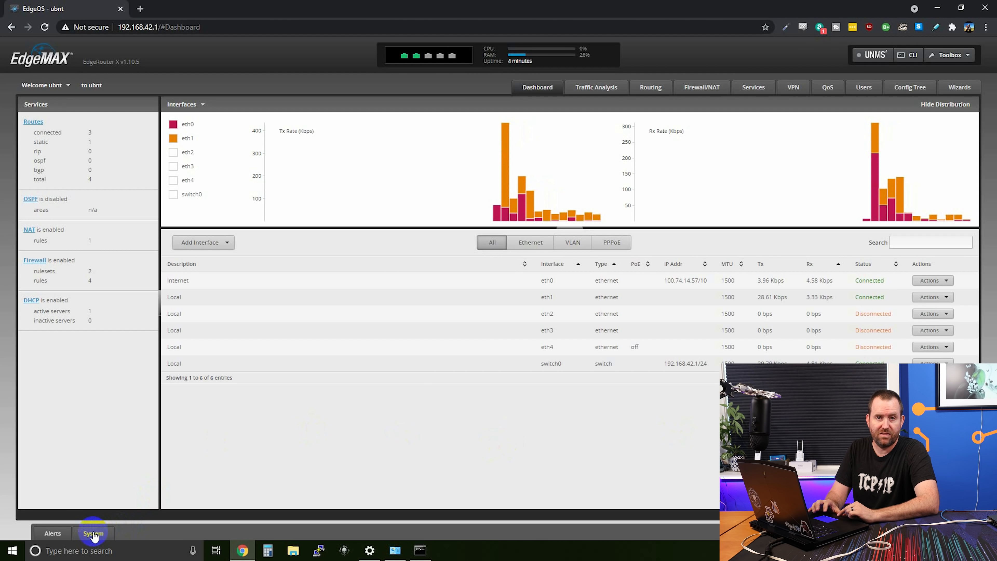
Enter system name servers 1.1.1.1 and 9.9.x in the router's System settings
click(93, 533)
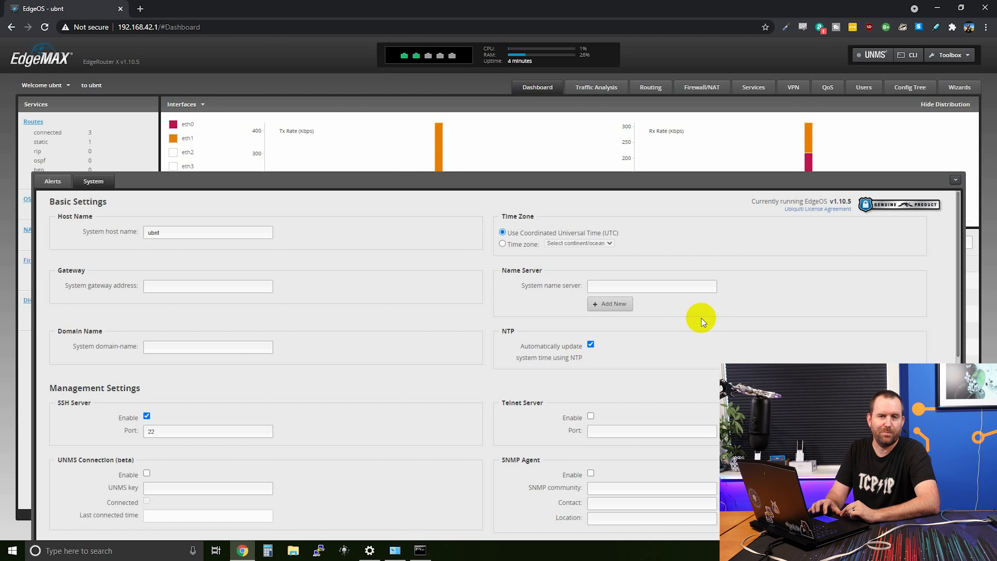
click(651, 286)
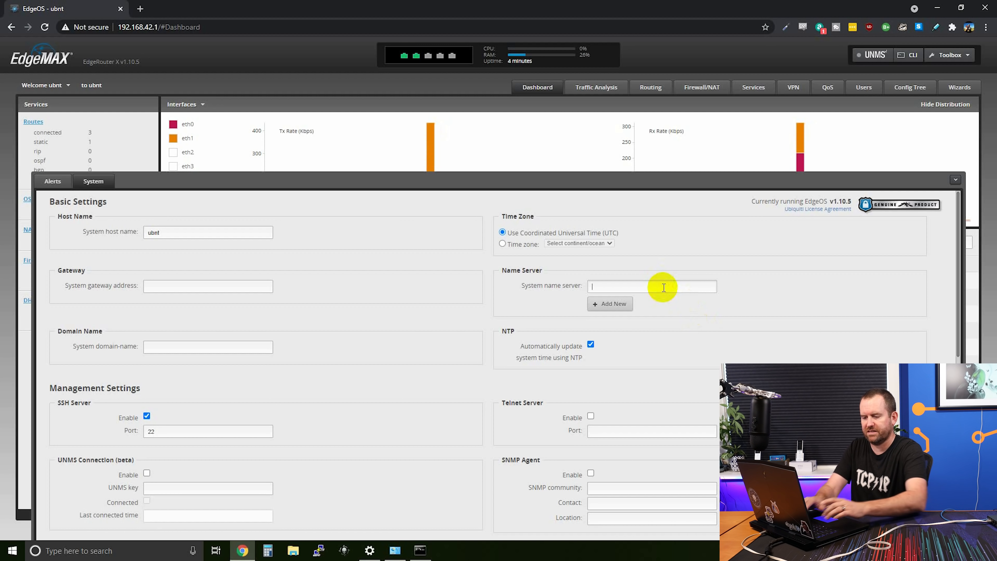
text(1.1.1.1)
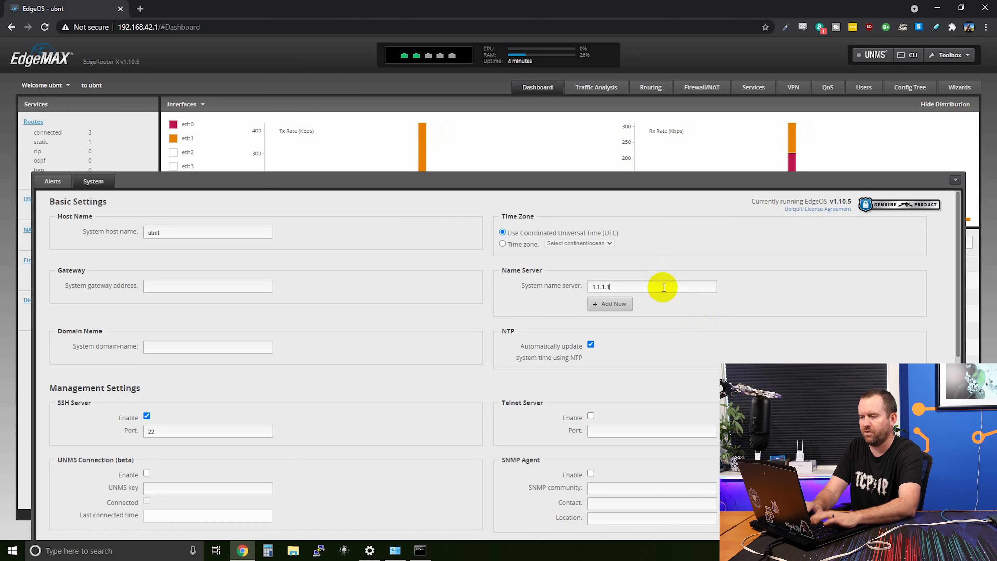
click(609, 303)
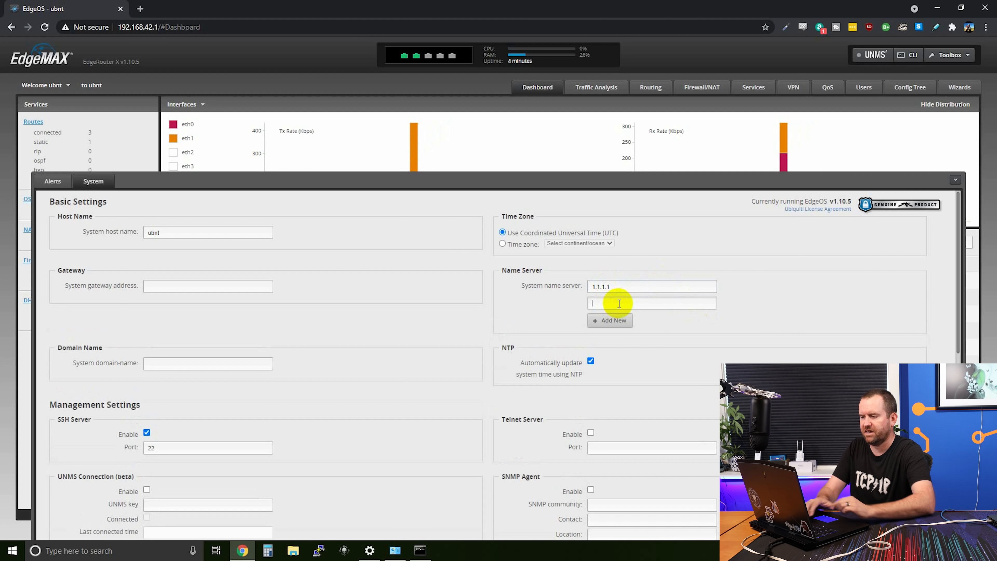
text(9.9)
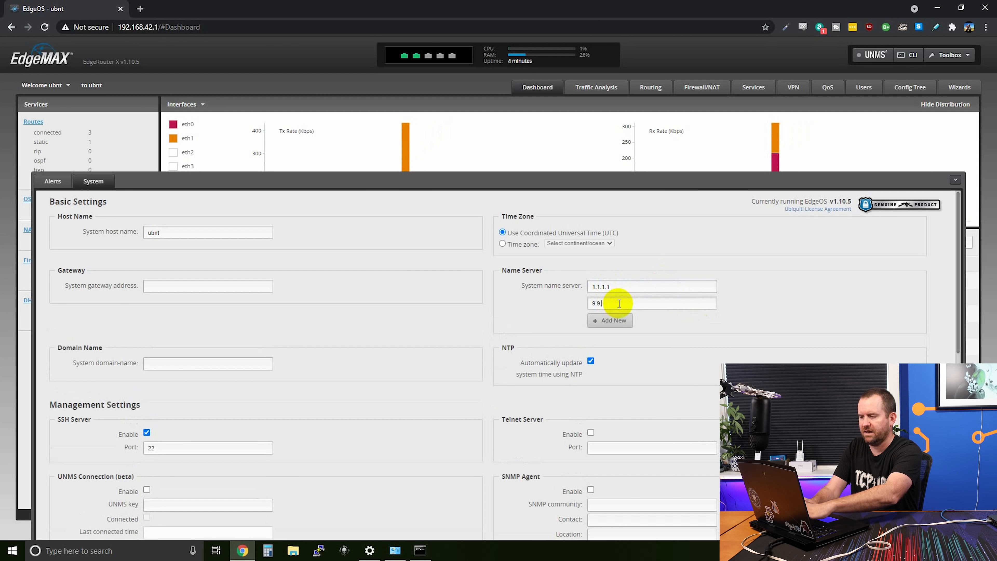
scroll(down, 3)
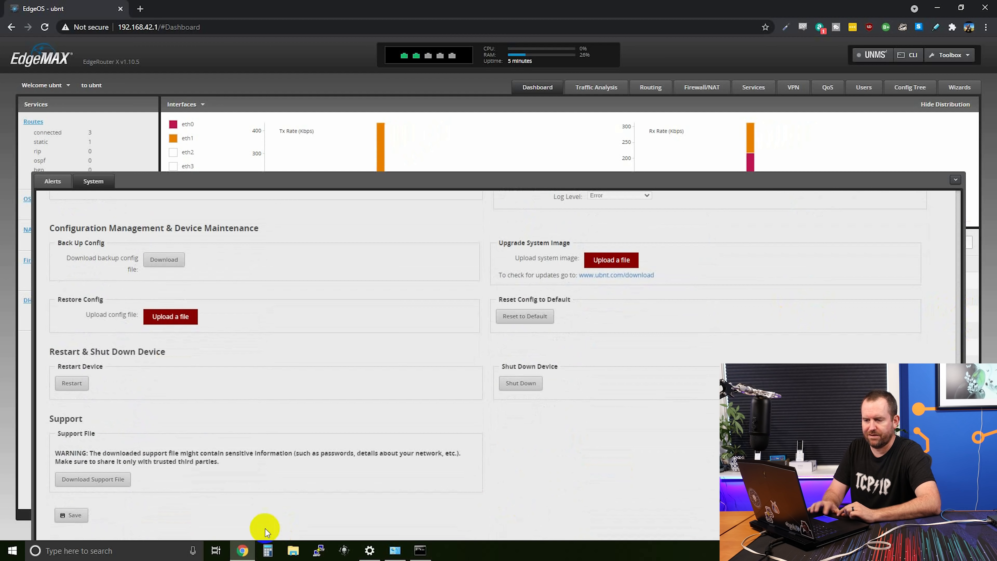
mouse_move(803, 209)
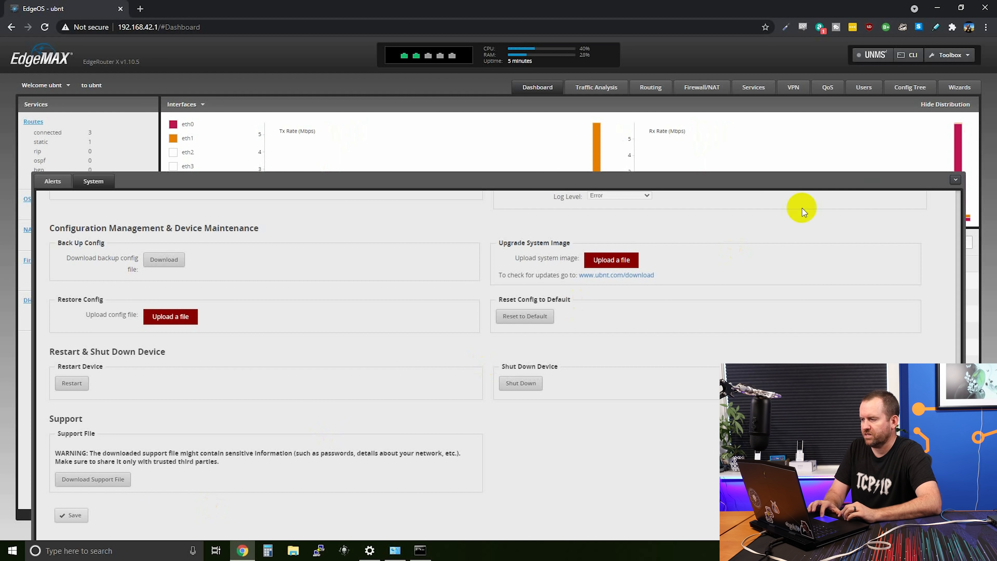
mouse_move(964, 203)
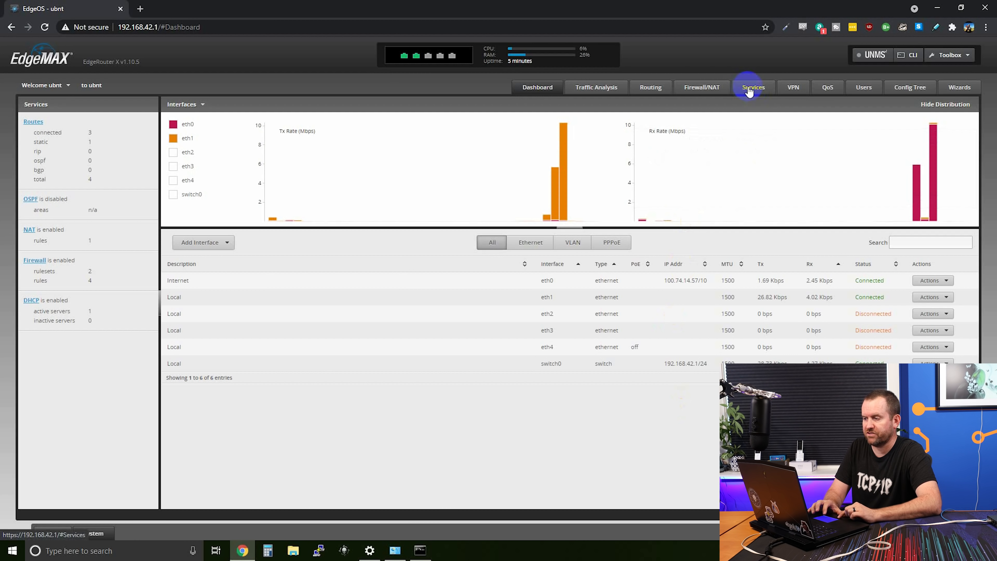
Reach the LAN DHCP server's details under Services
click(753, 87)
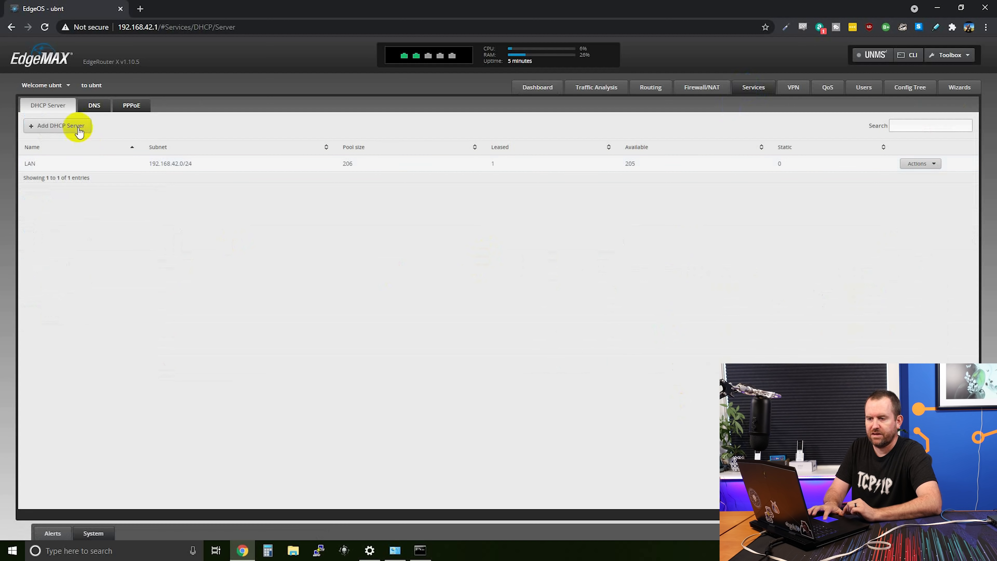
mouse_move(205, 163)
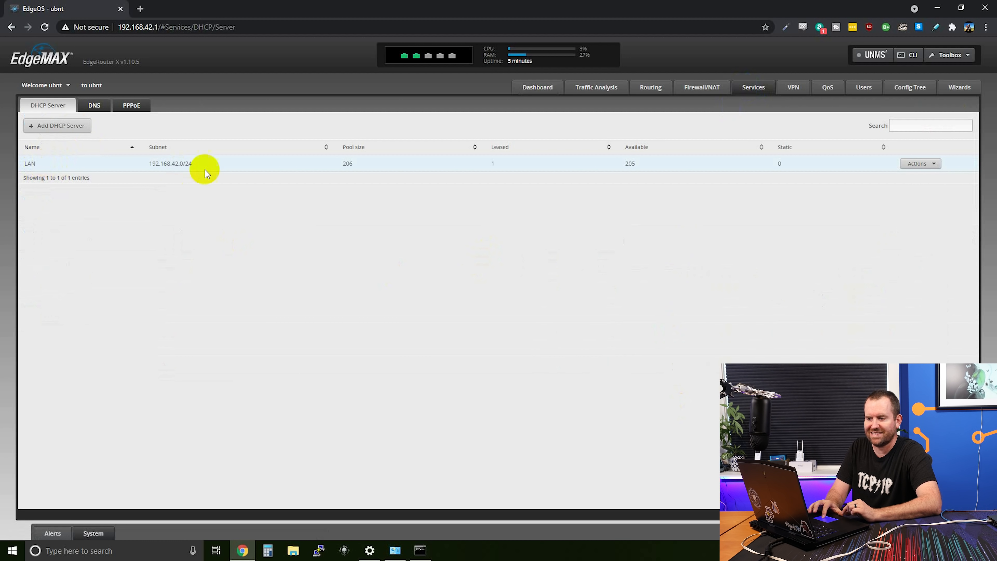
click(919, 164)
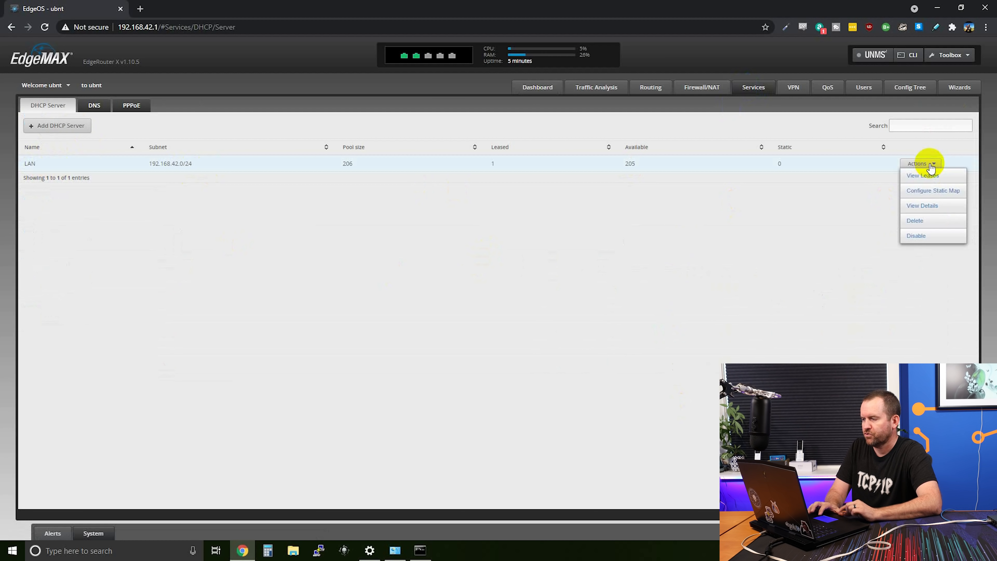
click(921, 205)
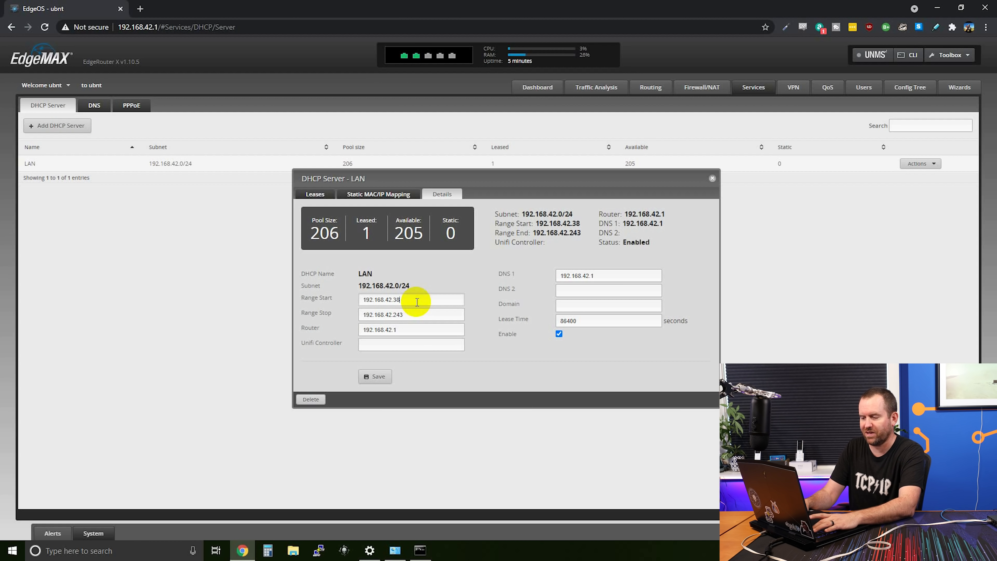
Set the DHCP range to 192.168.42.100–254 with DNS 2 1.1.1.1 and save
text(100)
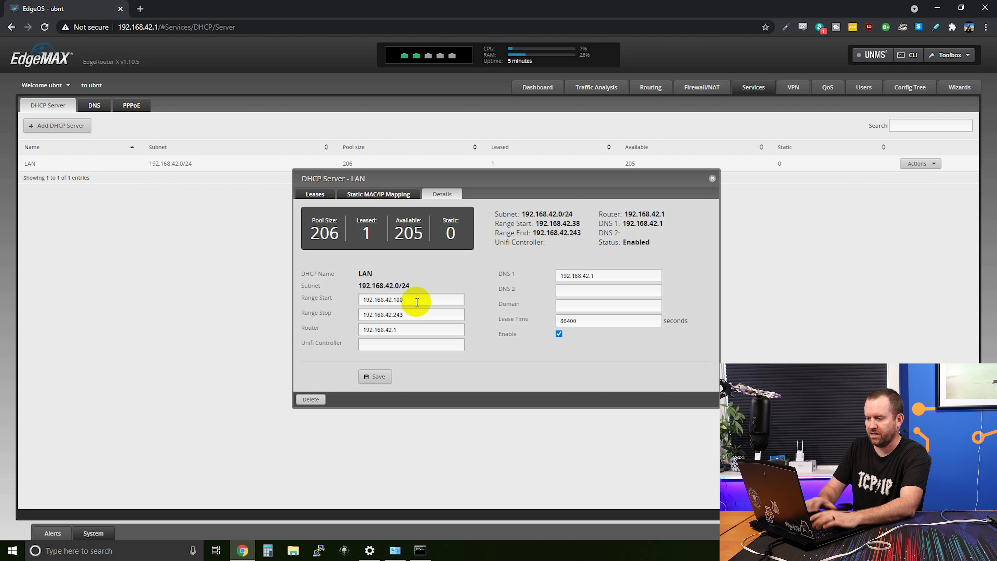
click(411, 314)
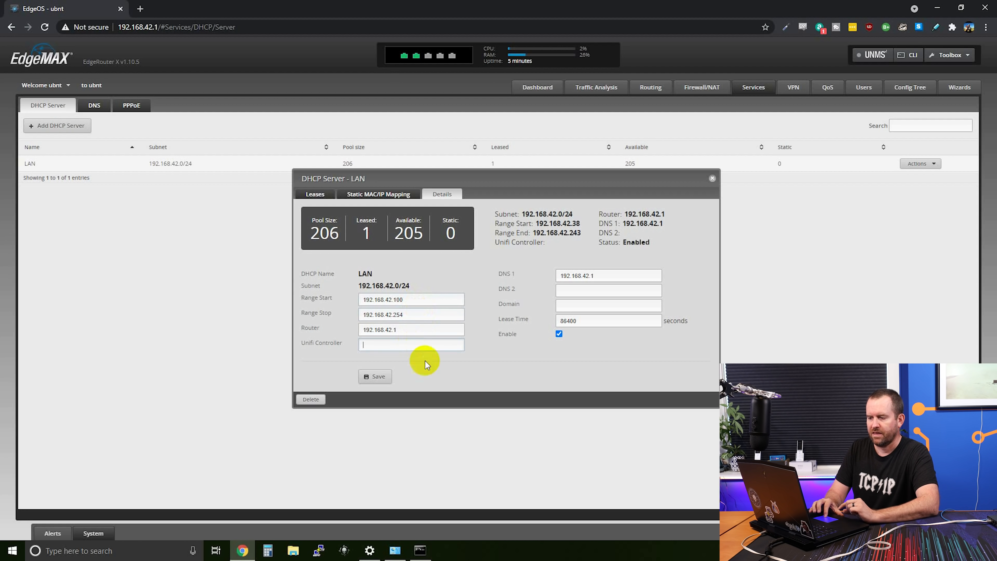
mouse_move(463, 413)
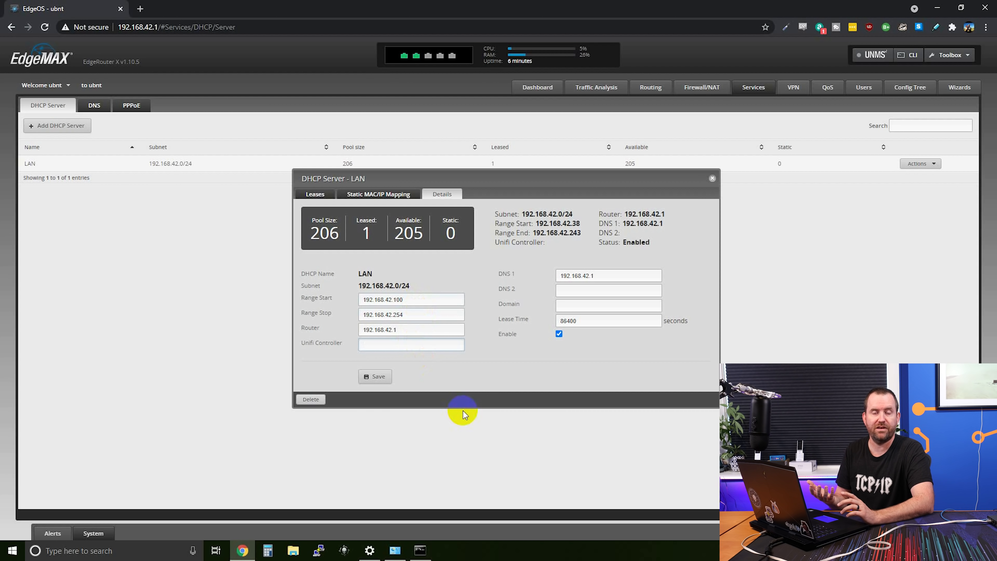
click(411, 343)
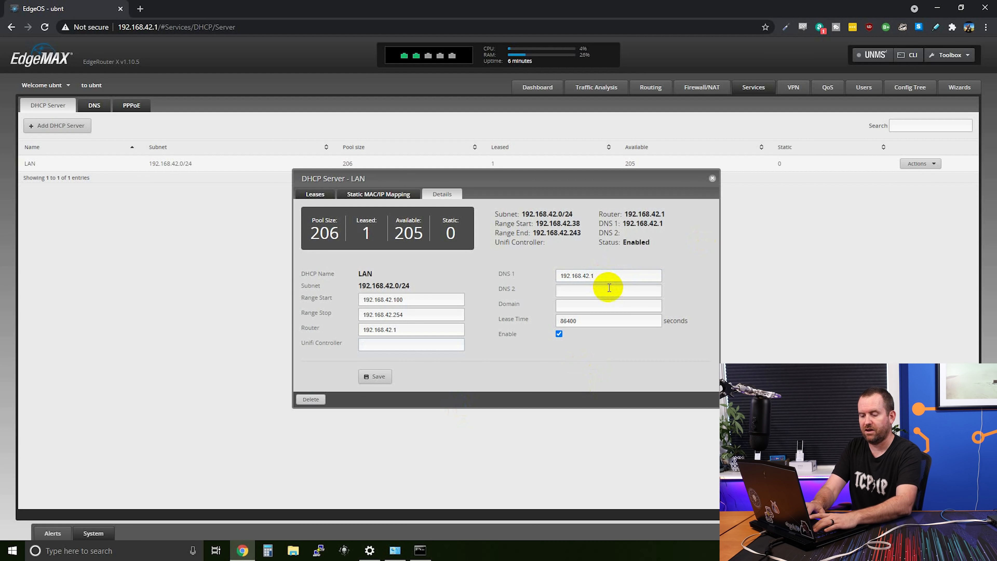
text(1.1.1.1)
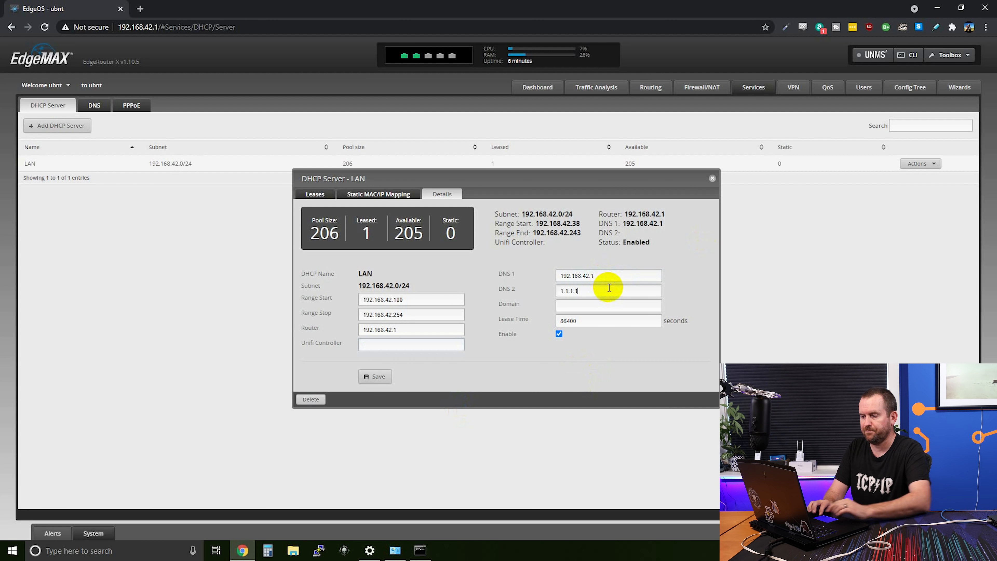
click(375, 376)
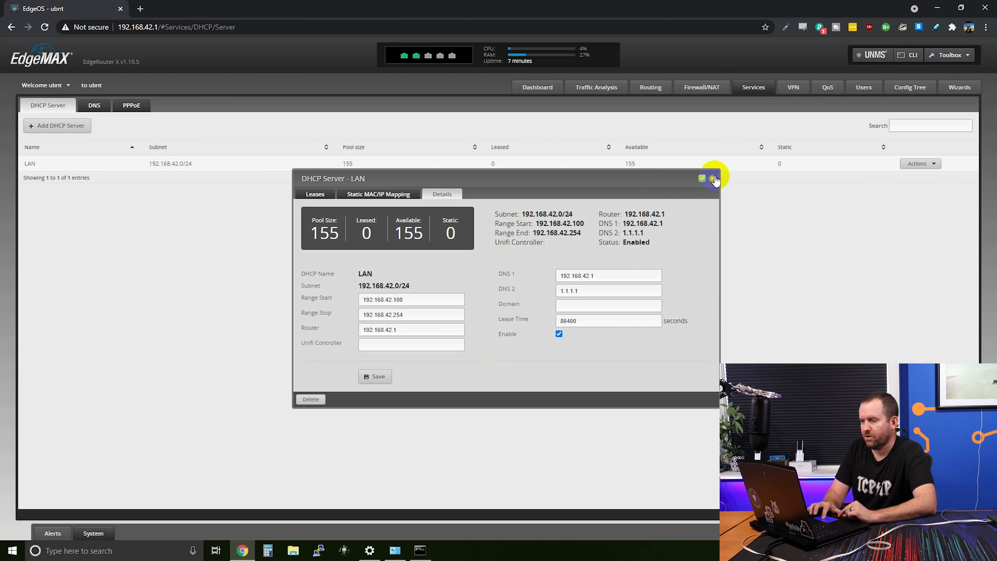
Close the DHCP Server - LAN details so the DHCP server list shows LAN's pool
click(713, 178)
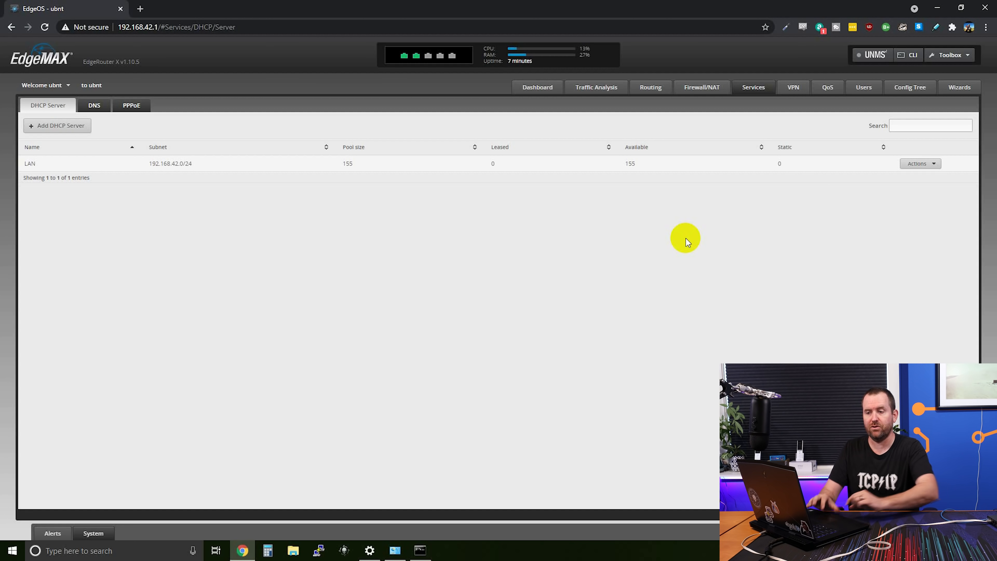
mouse_move(193, 14)
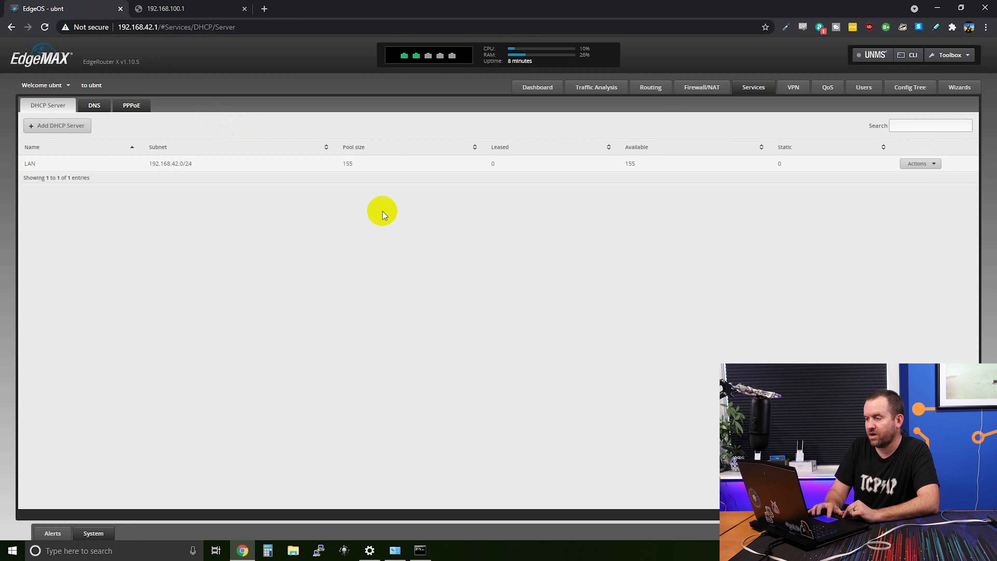
Start a new interface static route in Routing with destination 192.168.100.1/32
click(649, 88)
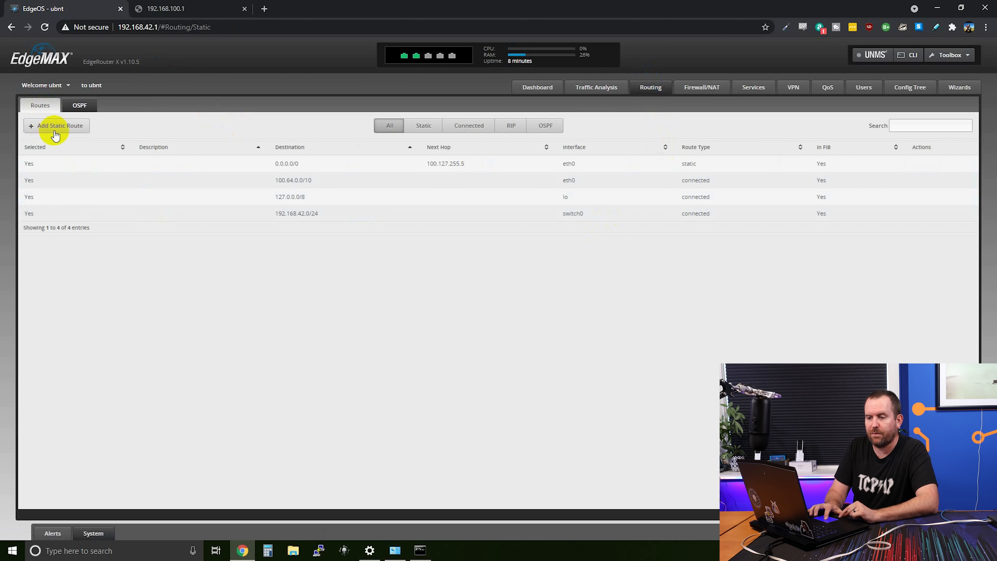
click(56, 125)
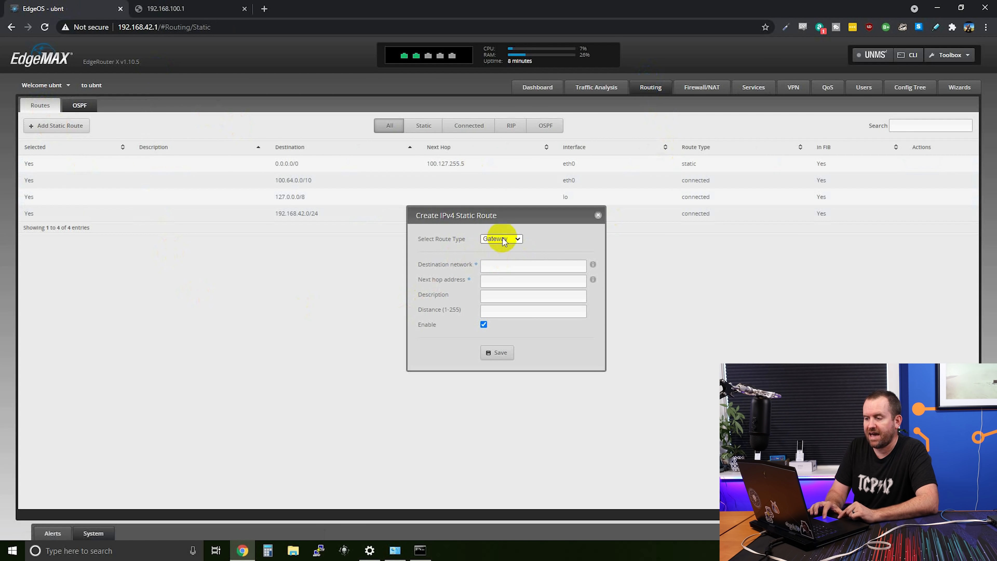
click(501, 240)
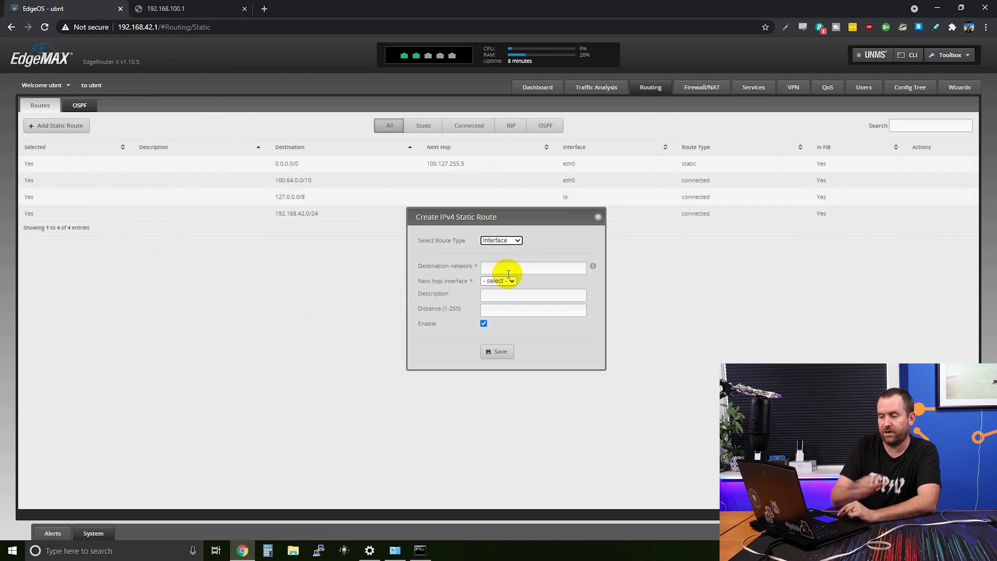
click(532, 267)
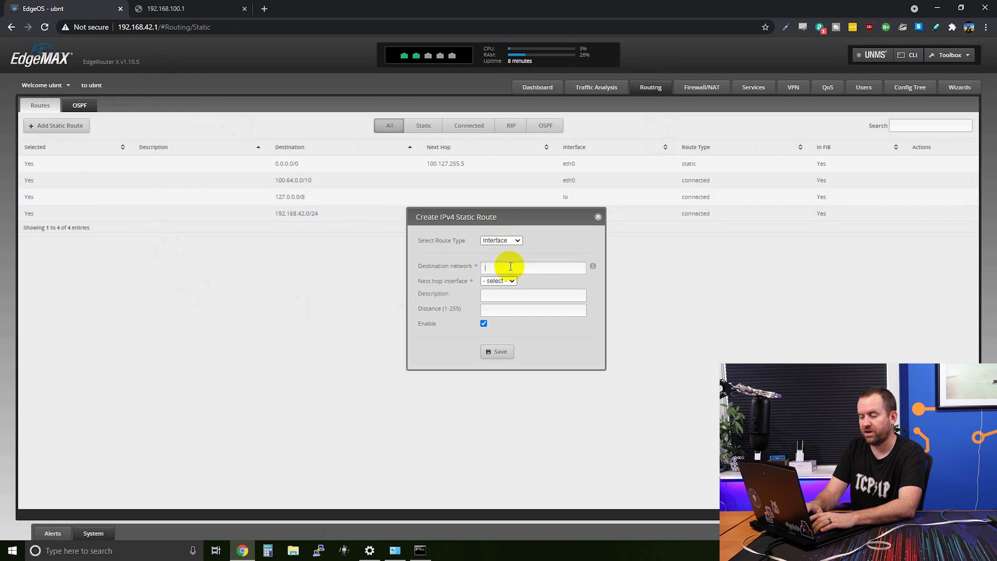
text(192.168.100.1)
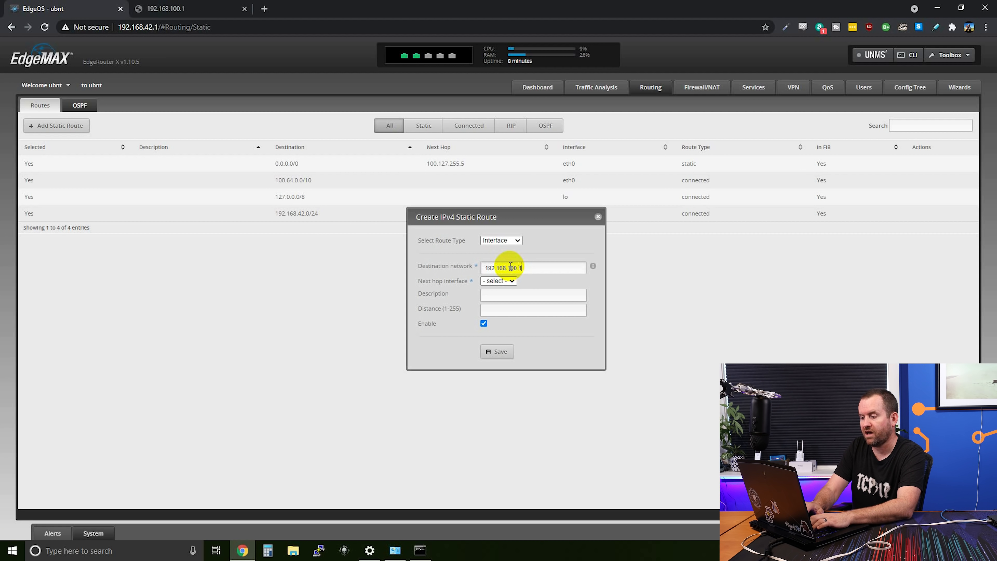
text(/32)
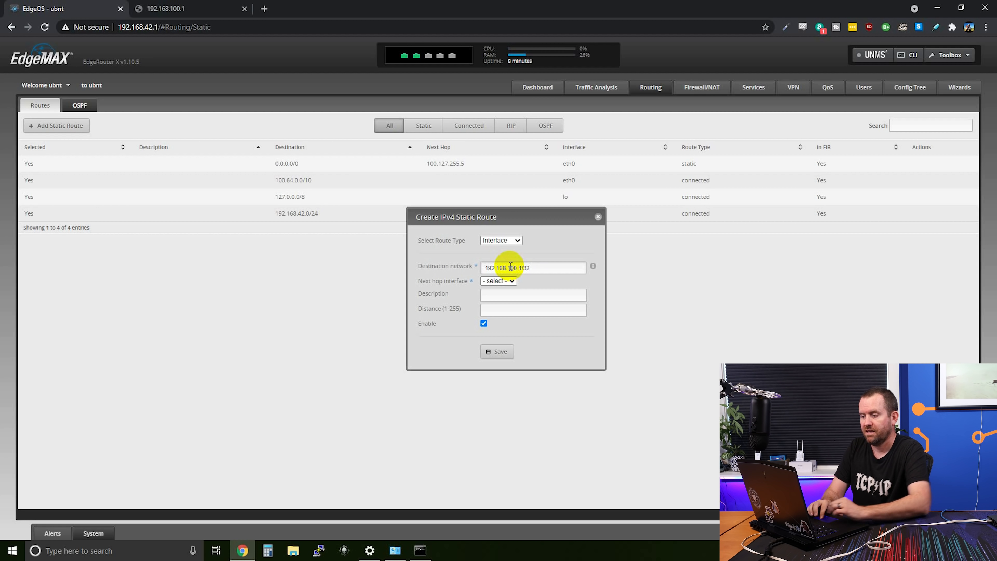
Set next hop eth0, description Starlink, distance 1, and save the route
click(498, 280)
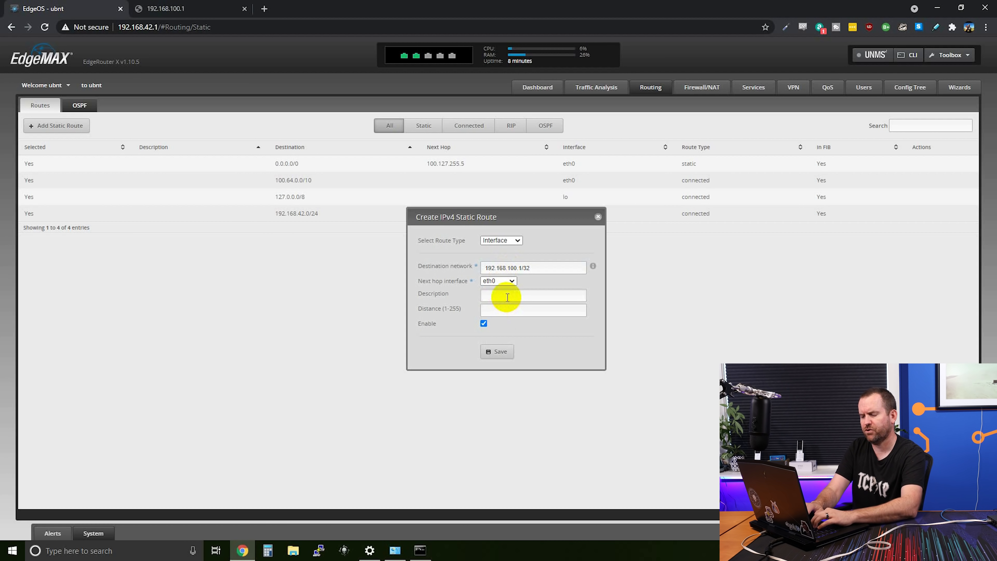
text(Starlink)
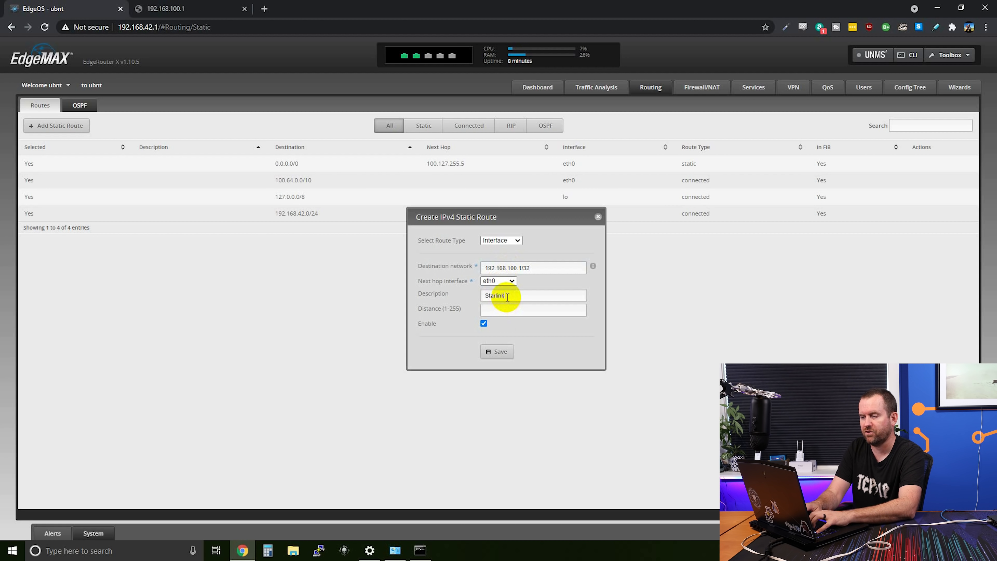
text(1)
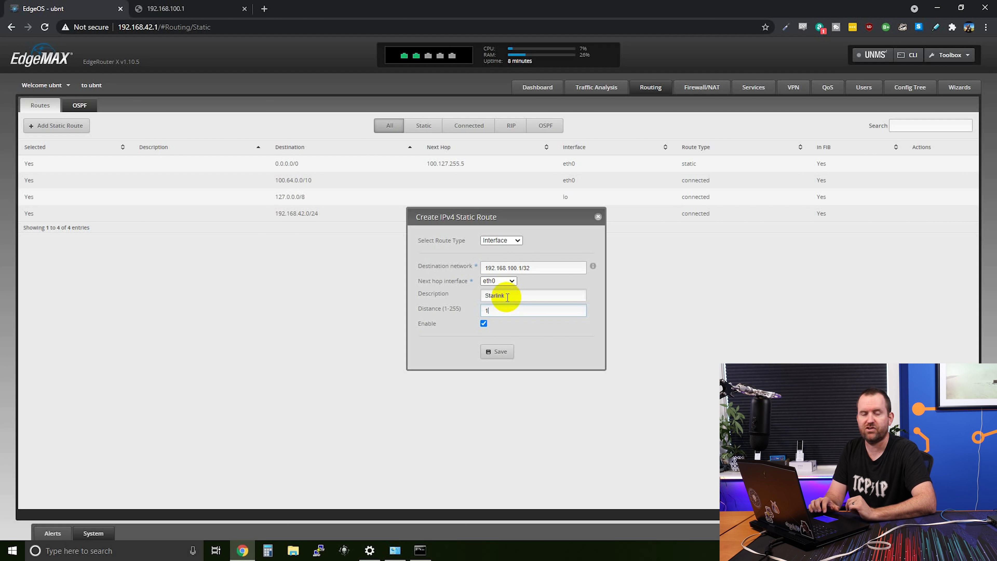
click(497, 351)
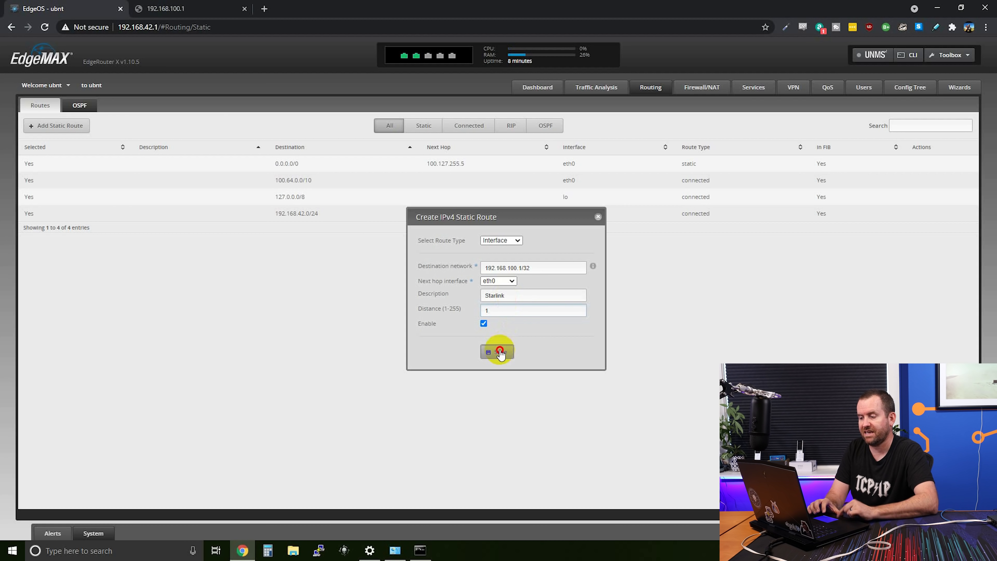
click(496, 351)
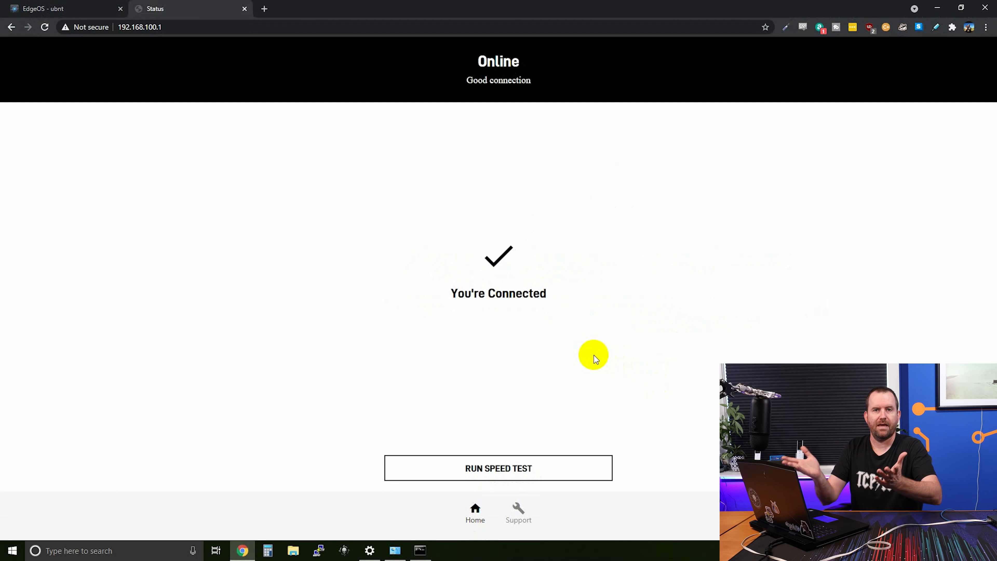
mouse_move(544, 420)
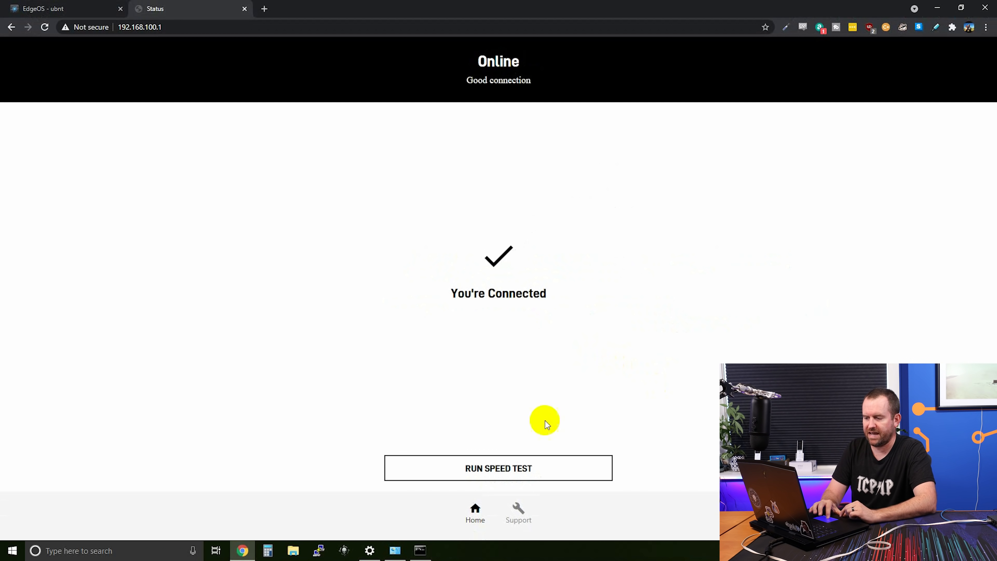
Run the speed test from the Starlink status page, reading about 84 Mbps on fast.com
click(498, 468)
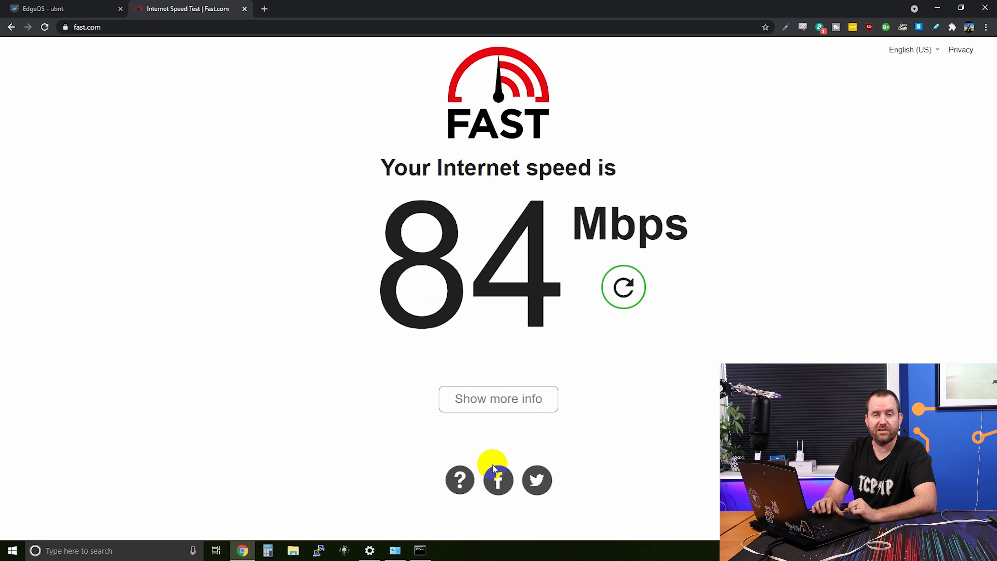
mouse_move(233, 58)
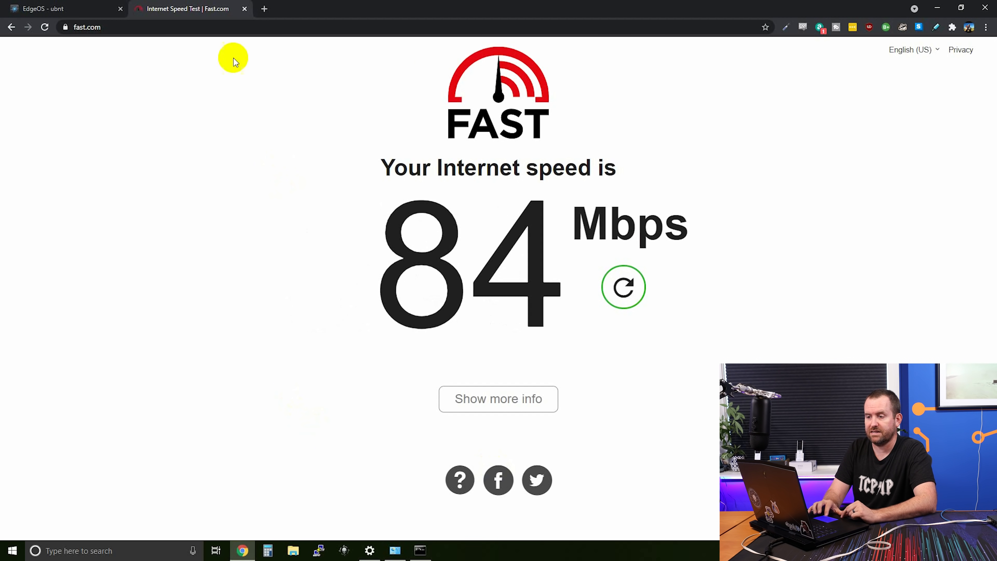